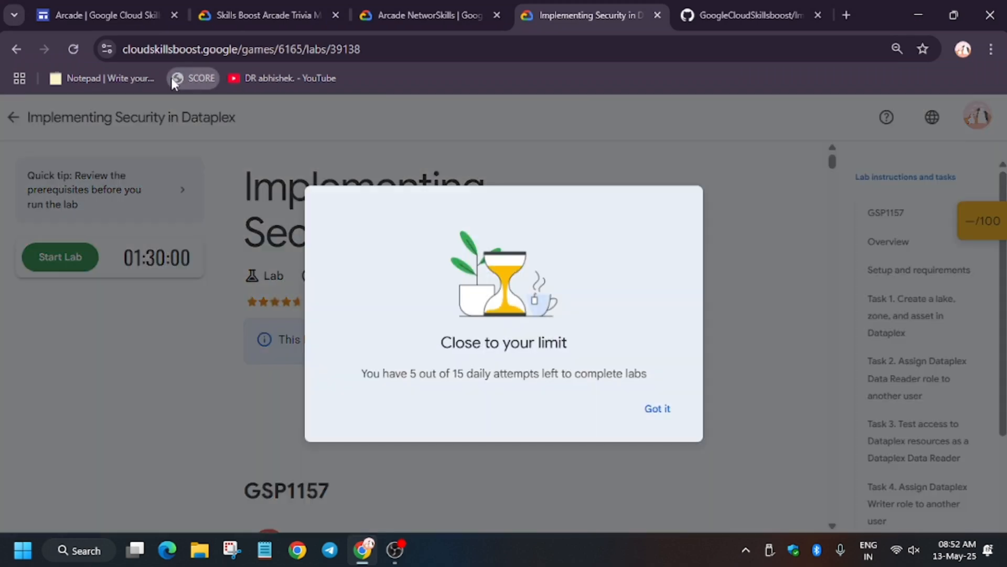
Dismiss the daily attempts-limit notice and start the Implementing Security in Dataplex lab
{"action": "left_click", "coordinate": [657, 408]}
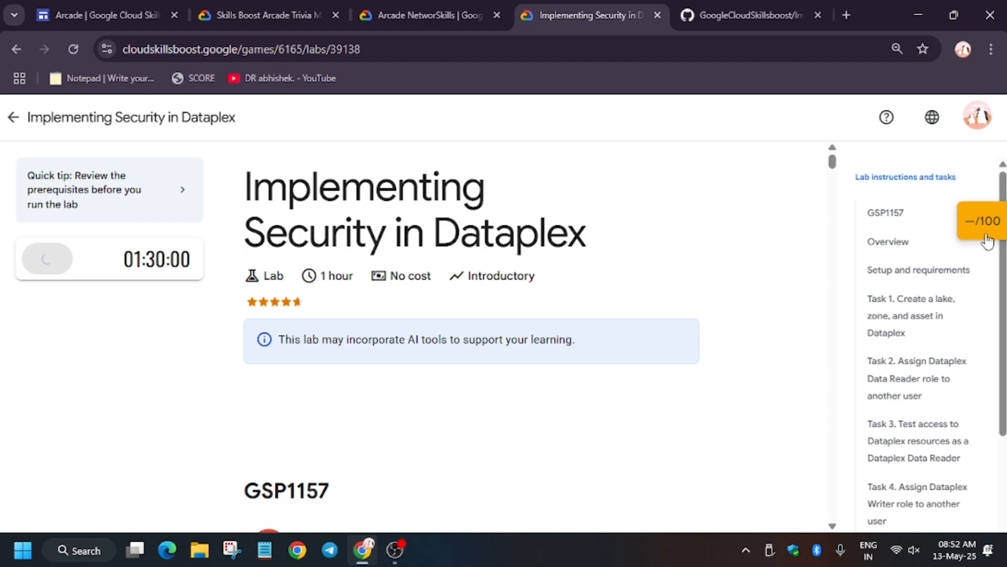
{"action": "left_click", "coordinate": [45, 258]}
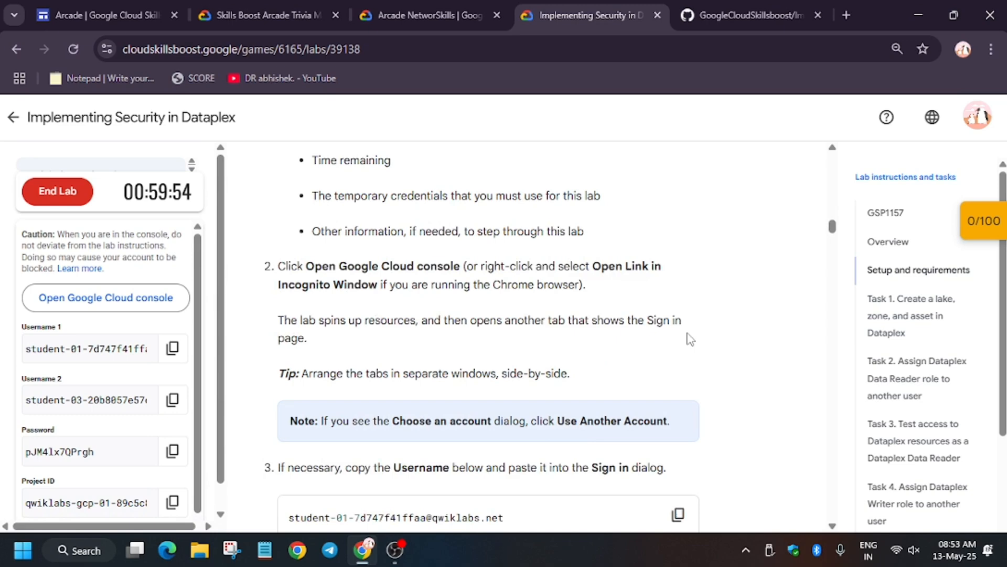
{"action": "scroll", "scroll_direction": "down", "scroll_amount": 3}
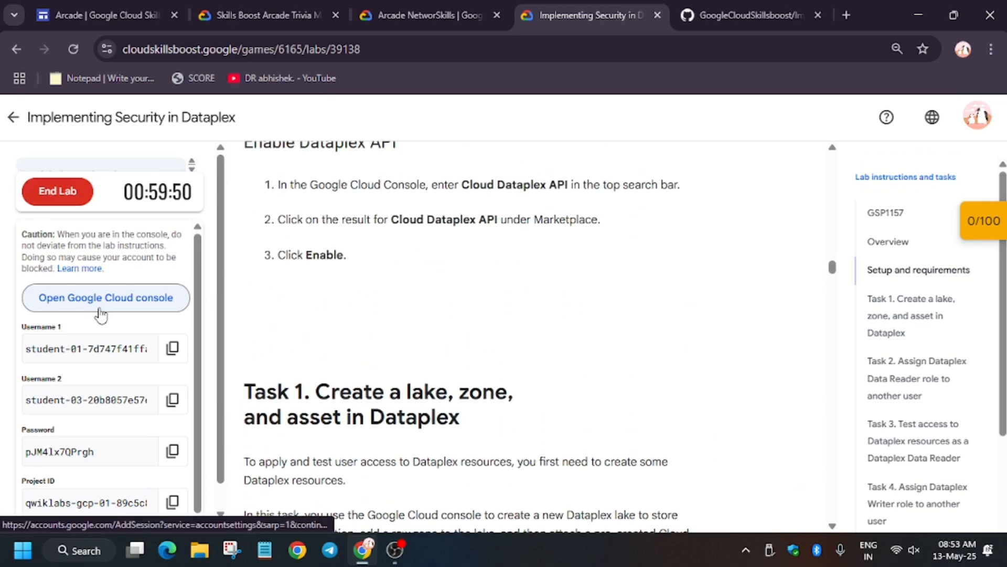
Sign in to the console with lab Username 1 and password, accepting the new-account notice
{"action": "left_click", "coordinate": [105, 297]}
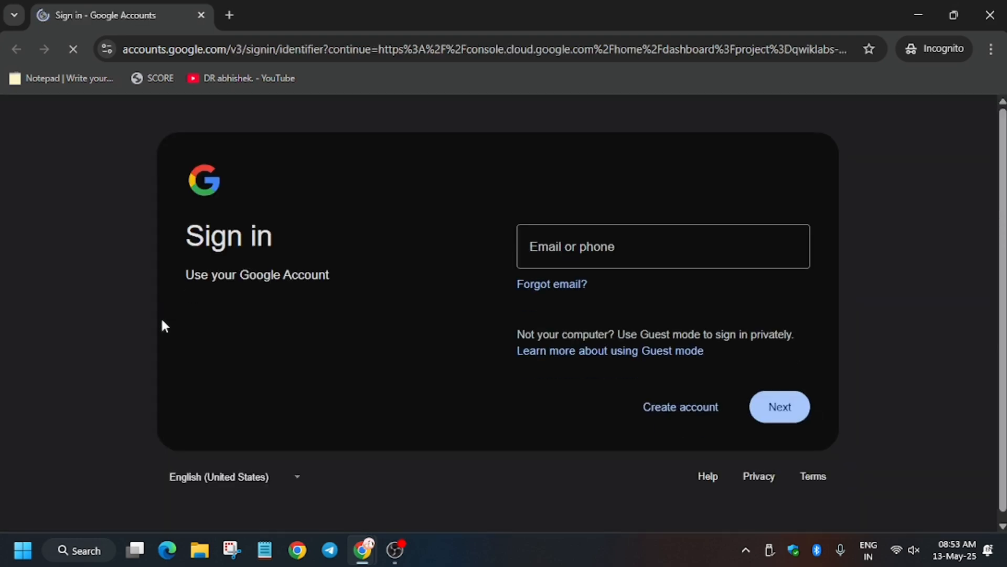
{"action": "left_click", "coordinate": [591, 14]}
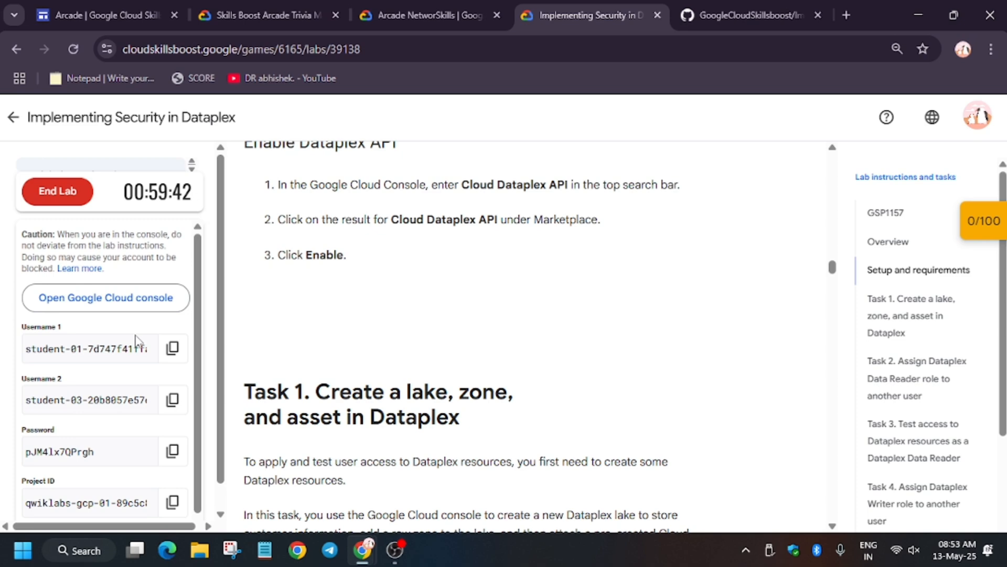
{"action": "left_click", "coordinate": [106, 297]}
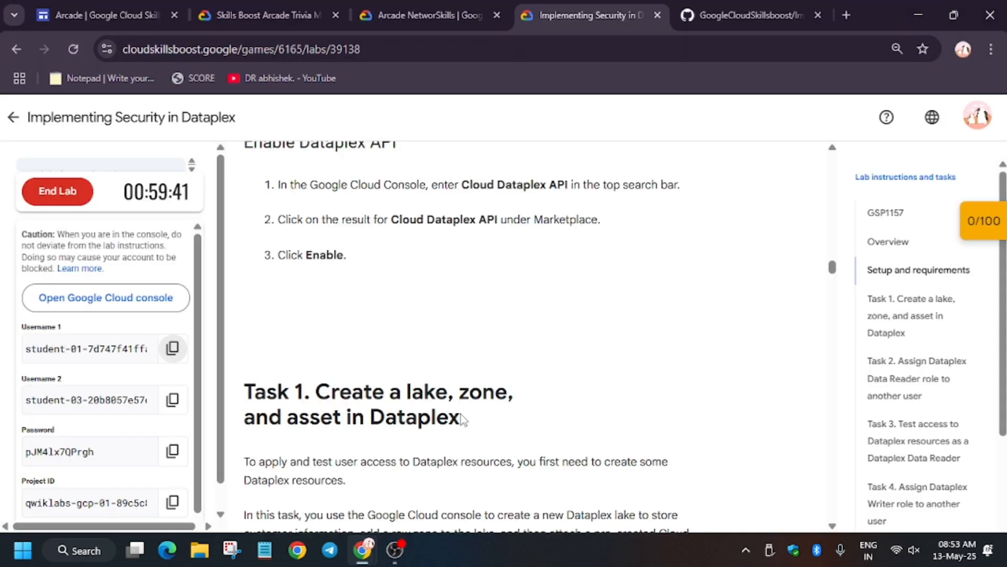
{"action": "left_click", "coordinate": [173, 451]}
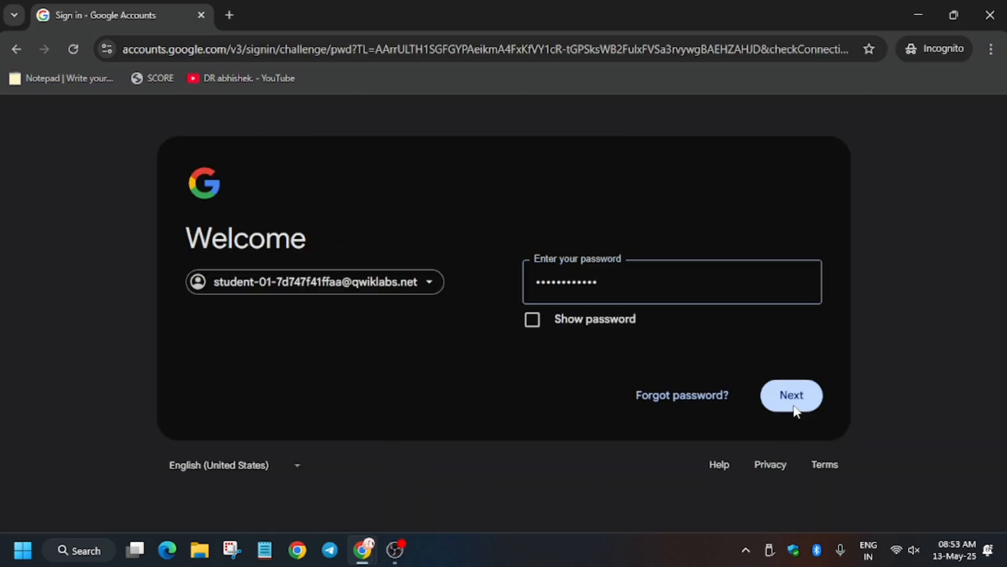
{"action": "left_click", "coordinate": [792, 394]}
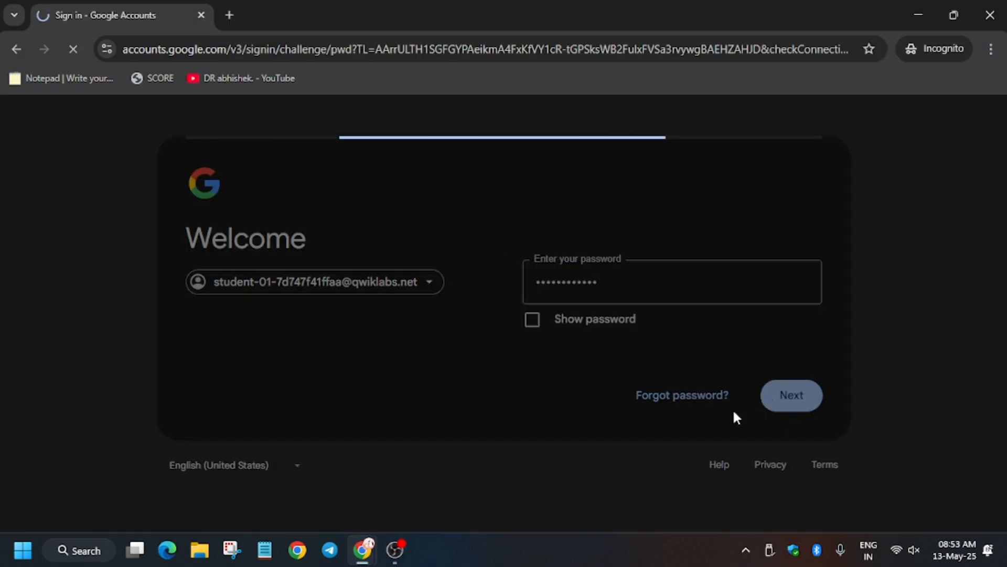
{"action": "left_click", "coordinate": [791, 395]}
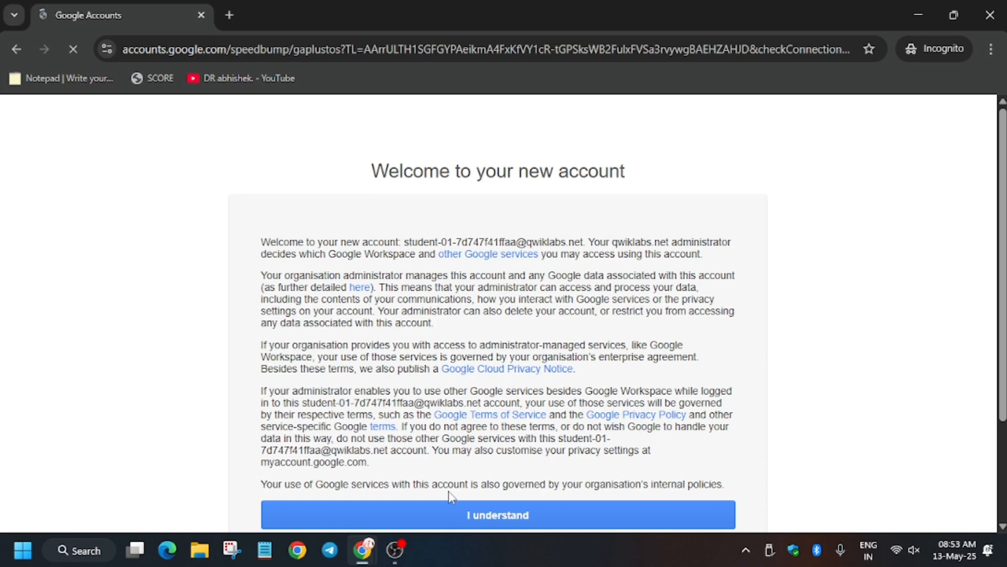
{"action": "left_click", "coordinate": [497, 514]}
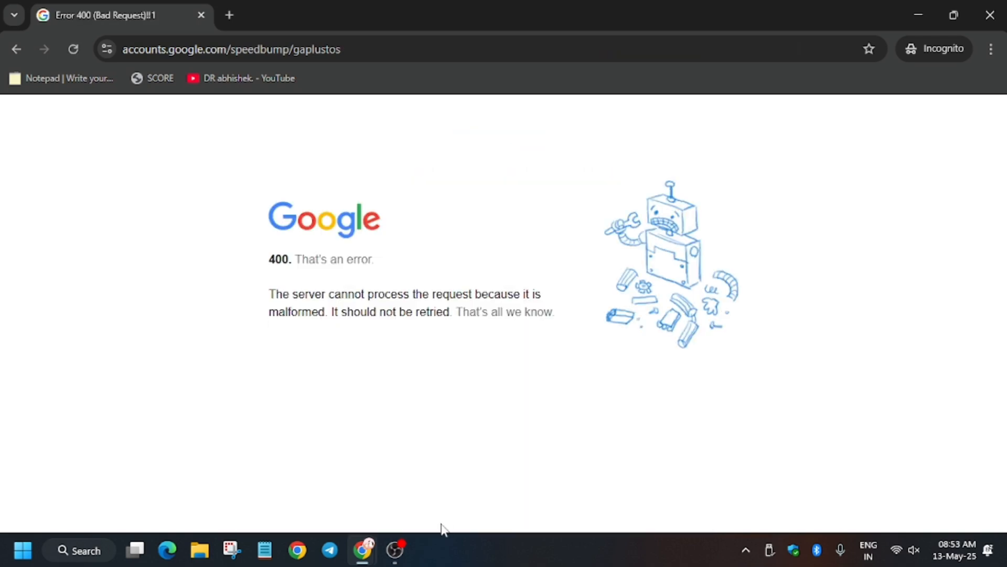
Reload after the 400 error and re-enter the password to sign in again
{"action": "left_click", "coordinate": [73, 49]}
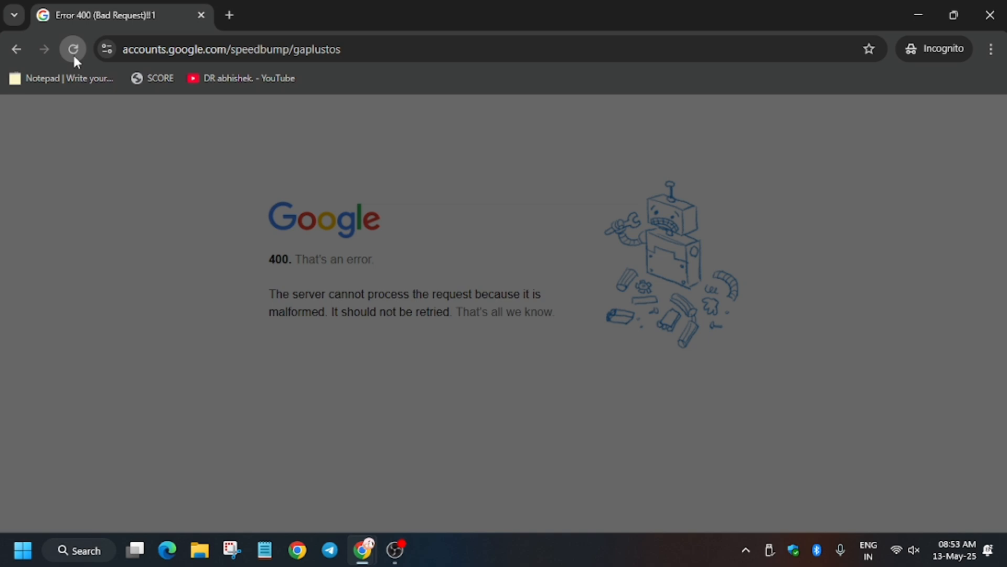
{"action": "left_click", "coordinate": [73, 49]}
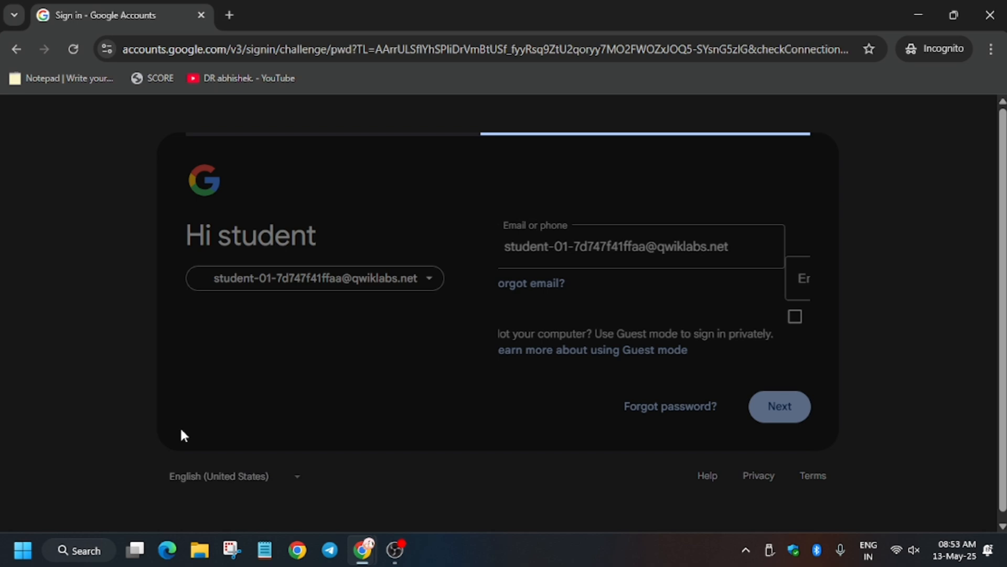
{"action": "type", "text": "password"}
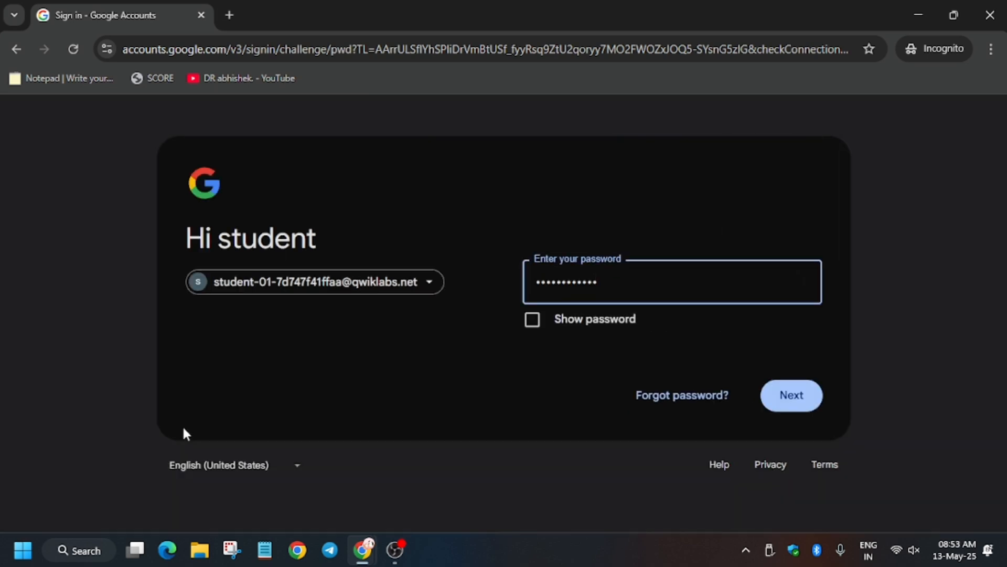
{"action": "left_click", "coordinate": [791, 395]}
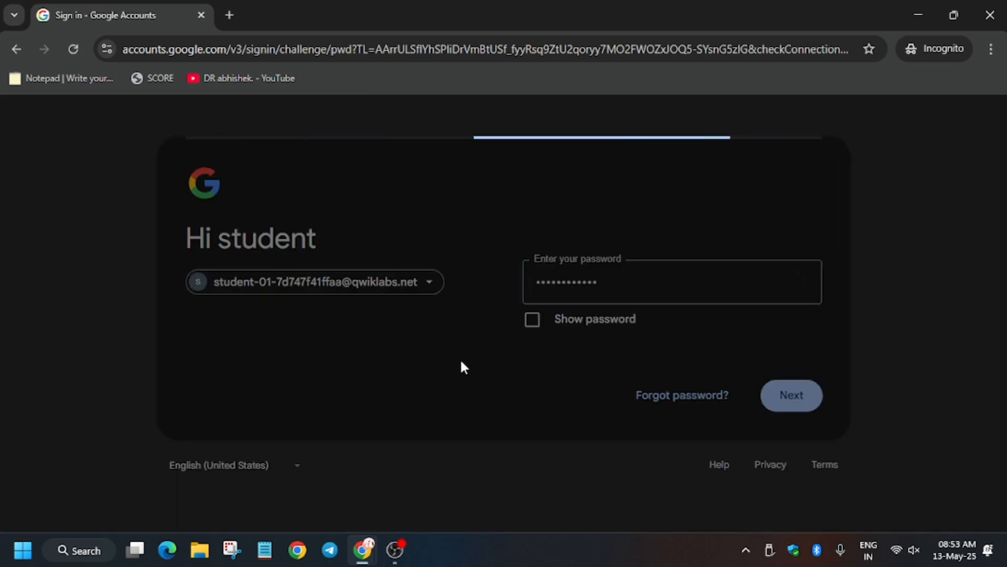
{"action": "left_click", "coordinate": [790, 394]}
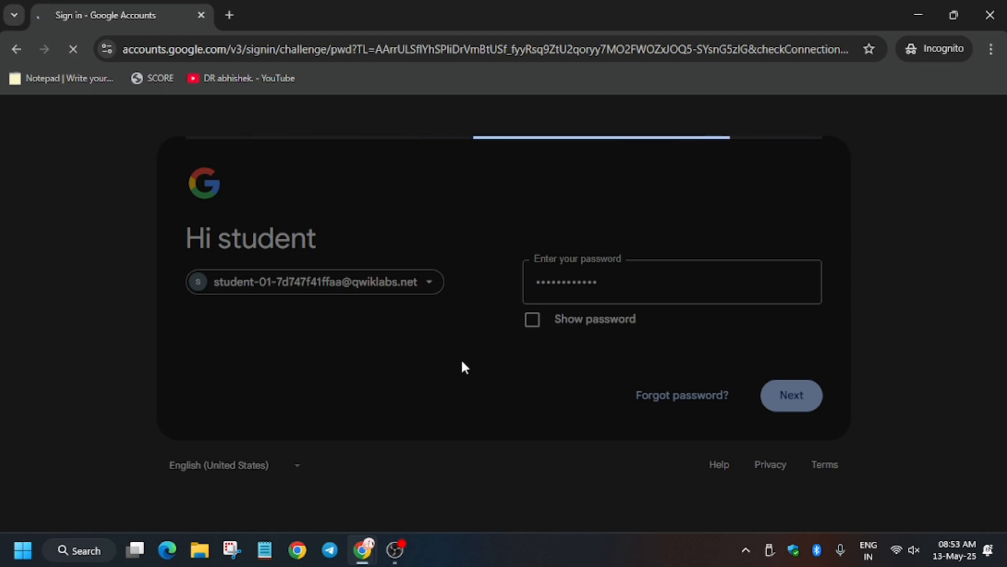
Accept the Cloud terms of service, then activate and authorize Cloud Shell
{"action": "left_click", "coordinate": [790, 395]}
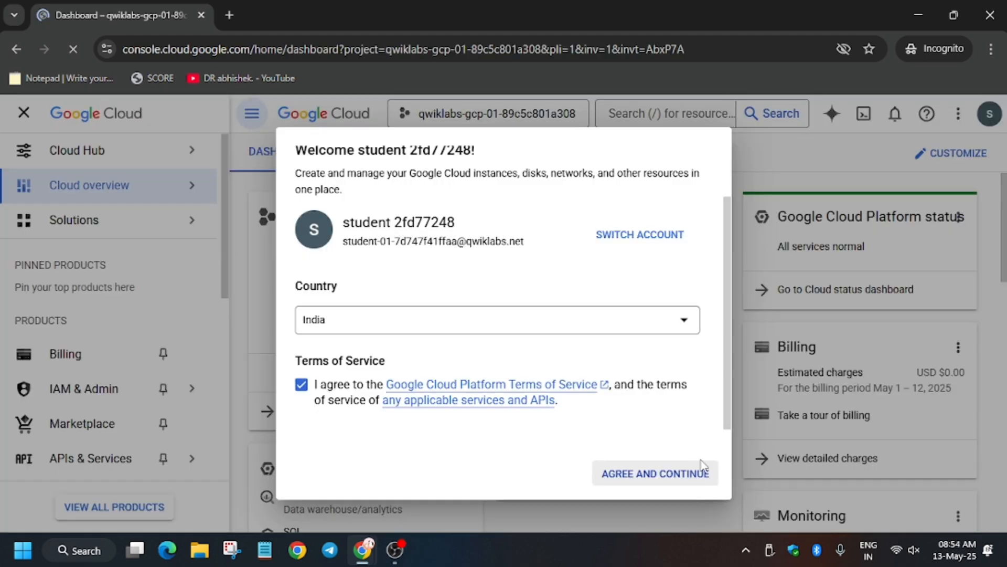
{"action": "left_click", "coordinate": [655, 473]}
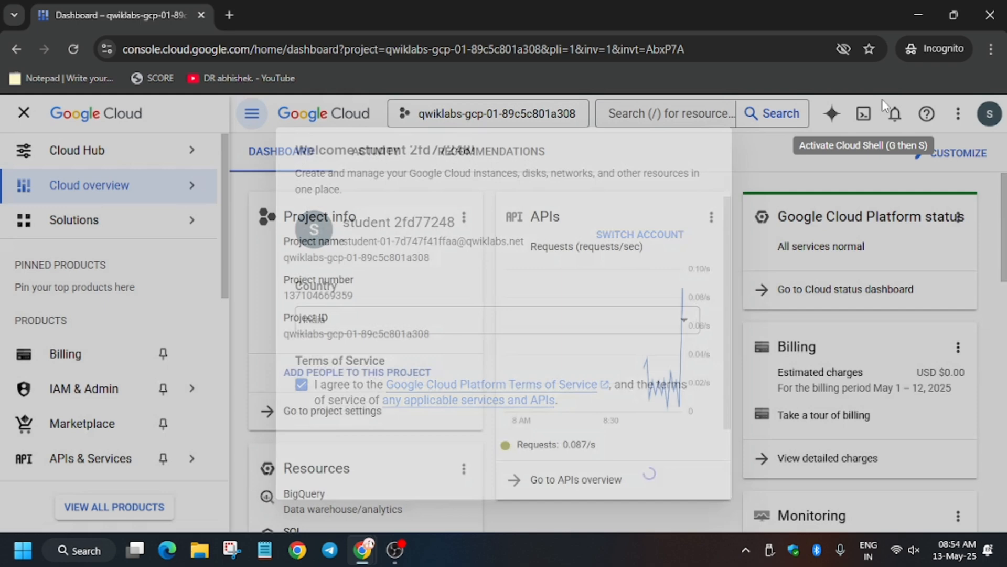
{"action": "left_click", "coordinate": [851, 114]}
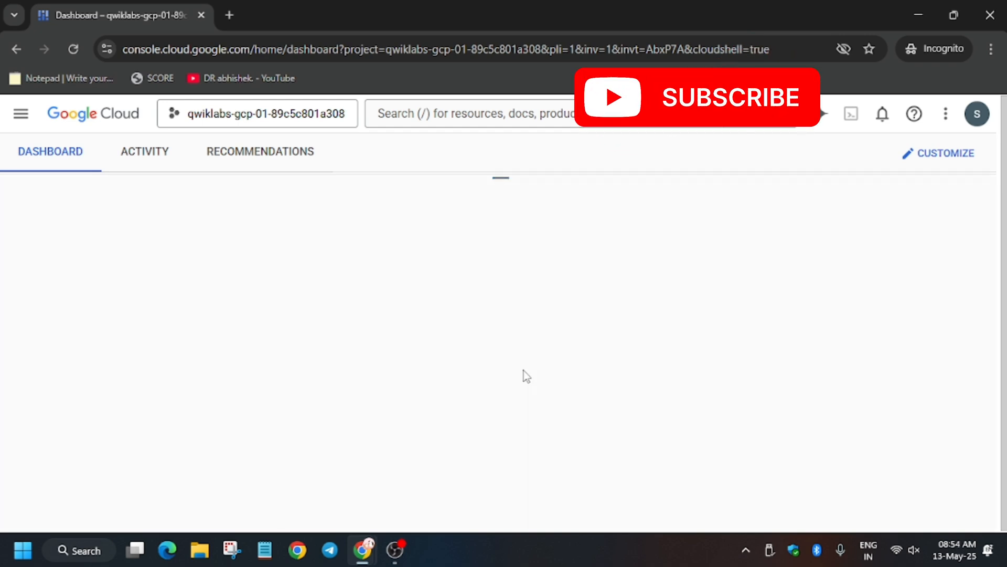
{"action": "left_click", "coordinate": [851, 114]}
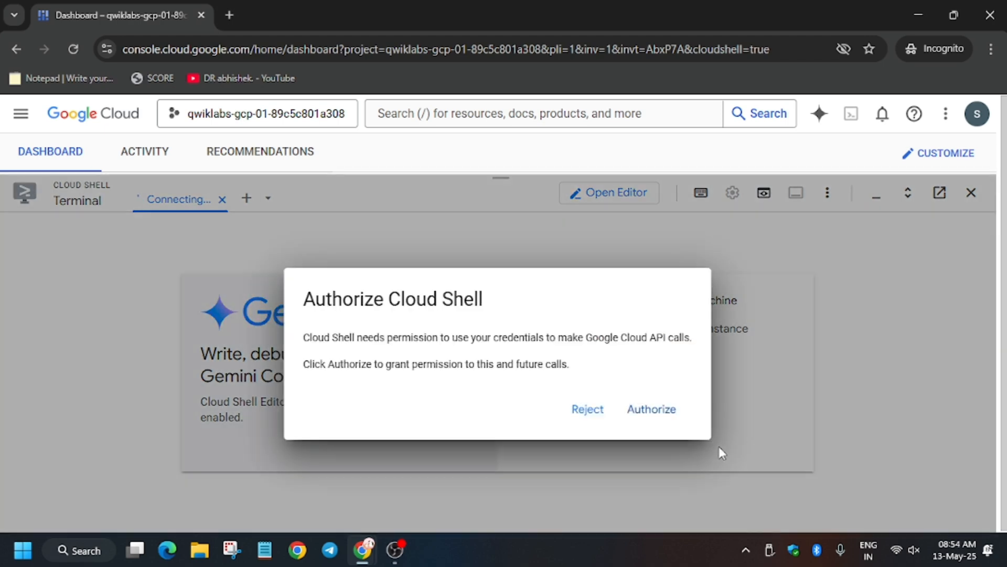
{"action": "left_click", "coordinate": [651, 409]}
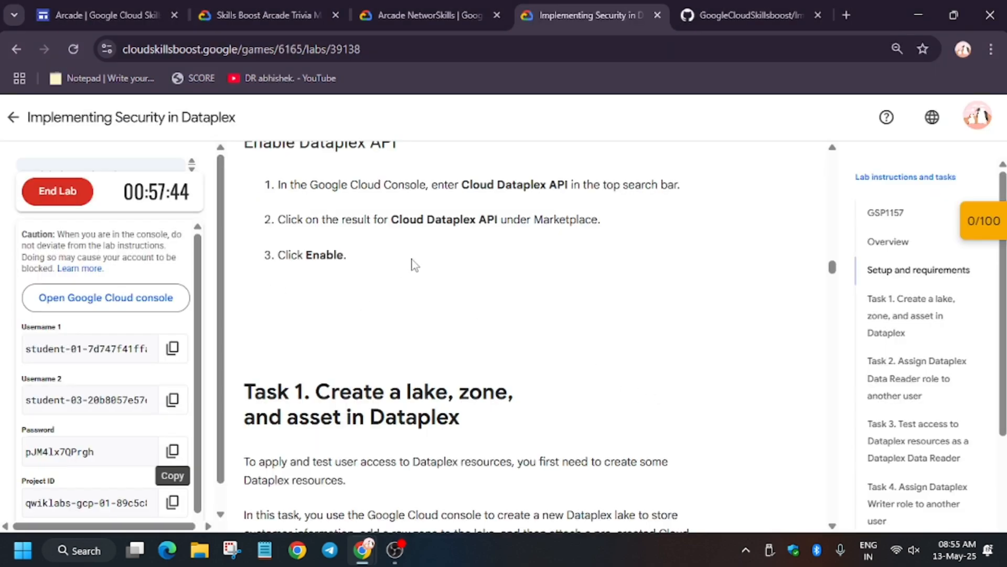
{"action": "mouse_move", "coordinate": [457, 308]}
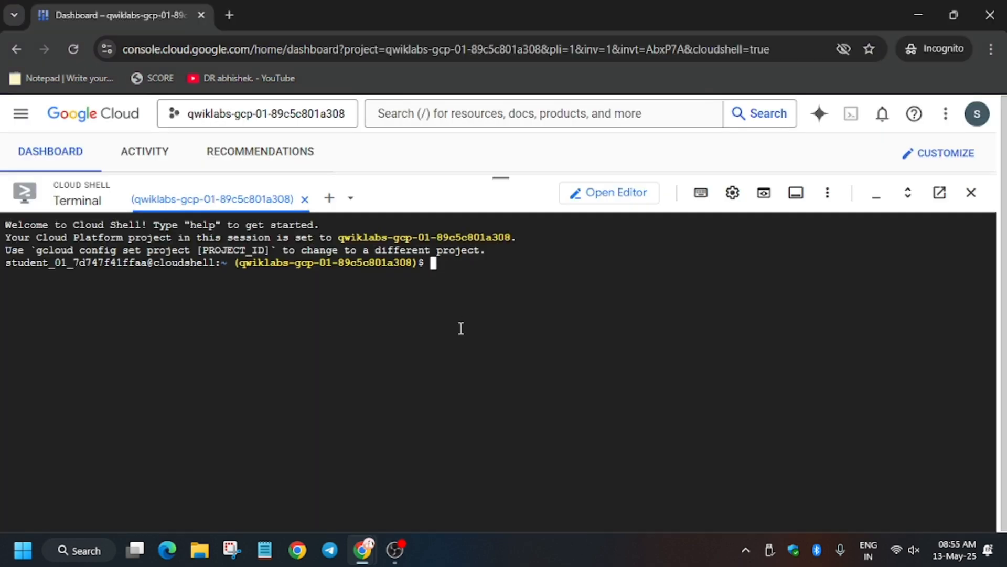
Download and run the lab script with curl in Cloud Shell to build the Dataplex resources
{"action": "type", "text": "curl -LO https://raw.githubusercontent.com/Itsabhishek7py/GoogleCloudSkillsboost/refs/heads/main/Implementing%20Security%20in%20Dataplex/abhishek.sh"}
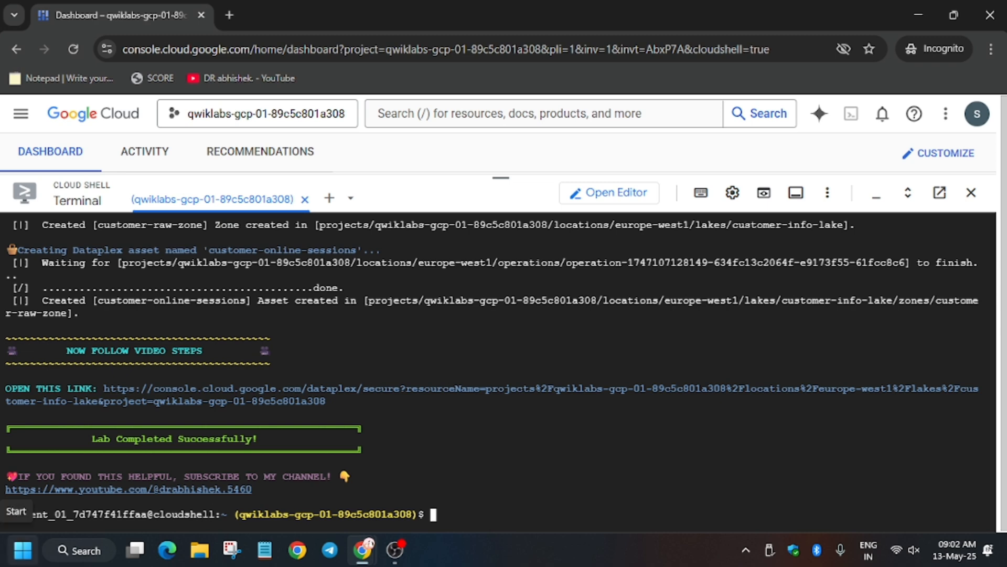
{"action": "mouse_move", "coordinate": [288, 392]}
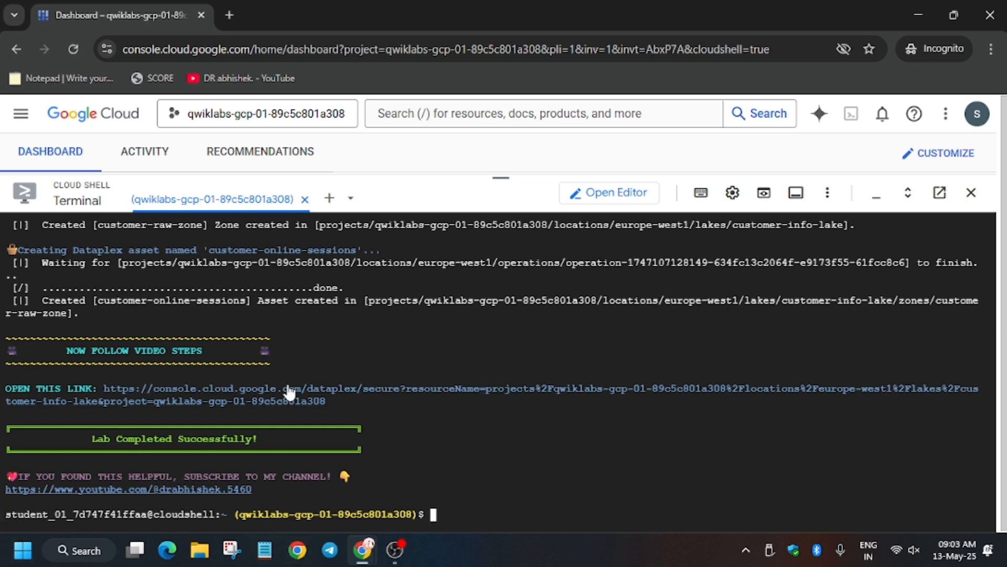
Run Check my progress for Task 1 in the lab's score panel
{"action": "left_click", "coordinate": [589, 14]}
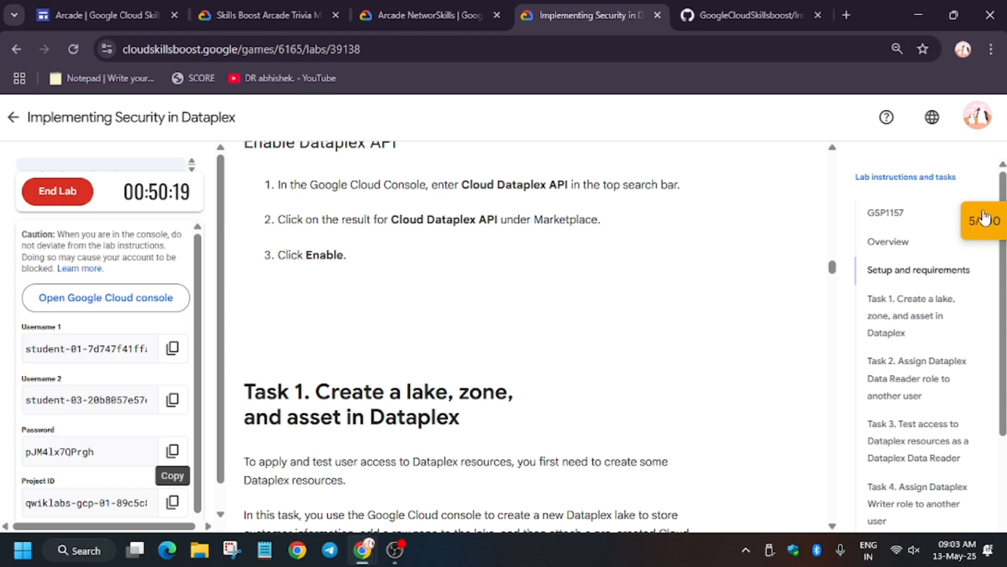
{"action": "left_click", "coordinate": [982, 220]}
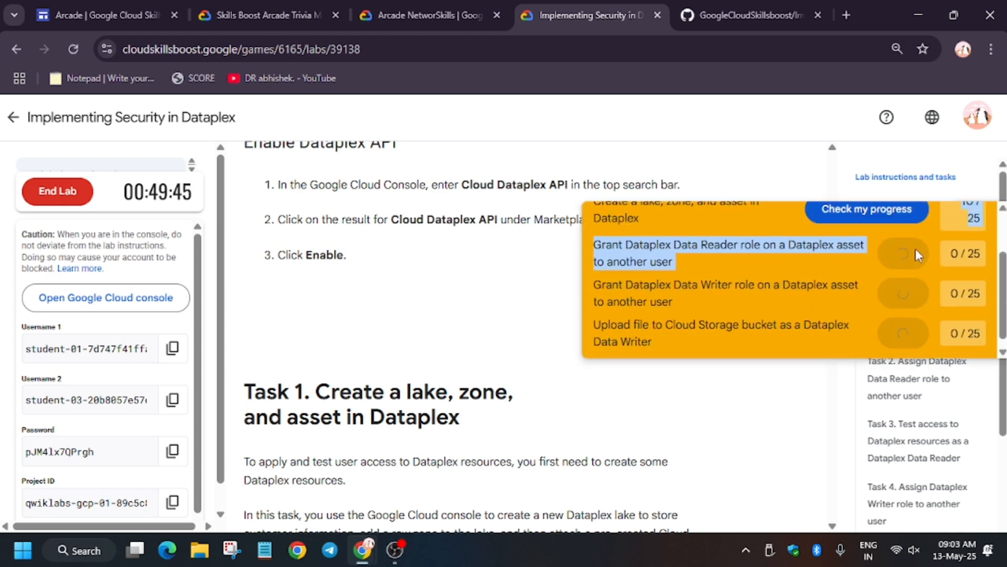
{"action": "left_click", "coordinate": [867, 252]}
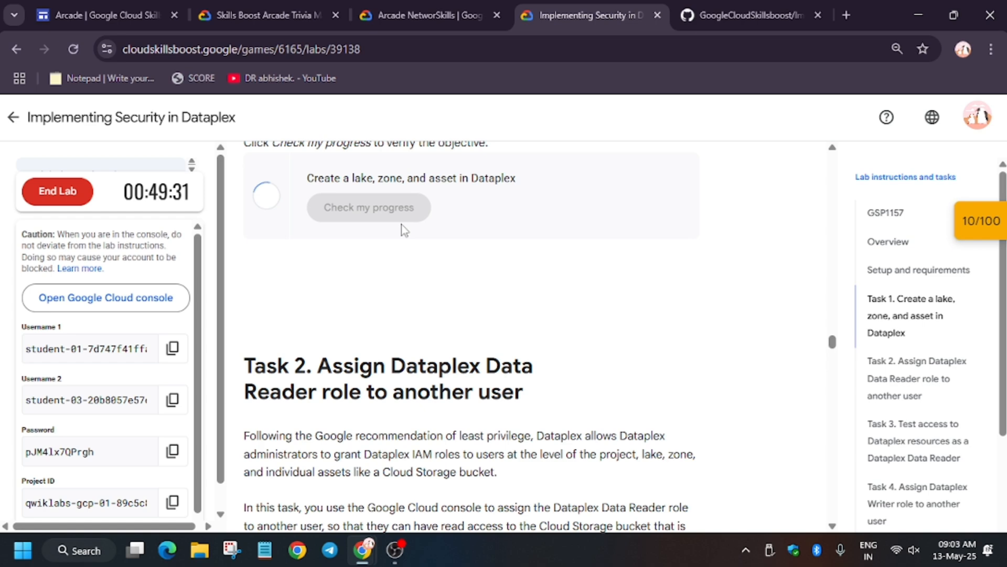
{"action": "left_click", "coordinate": [369, 207]}
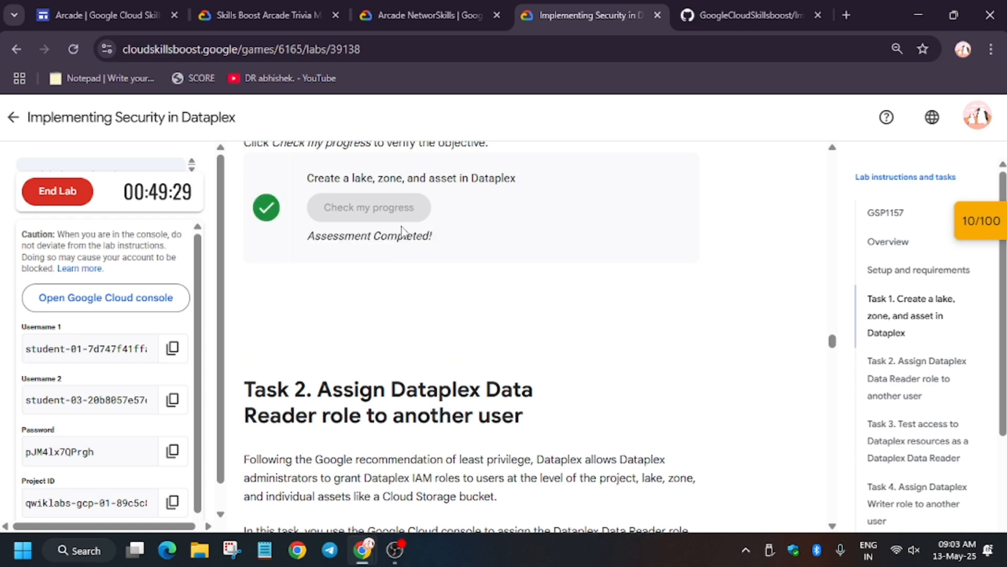
{"action": "scroll", "scroll_direction": "down", "scroll_amount": 3}
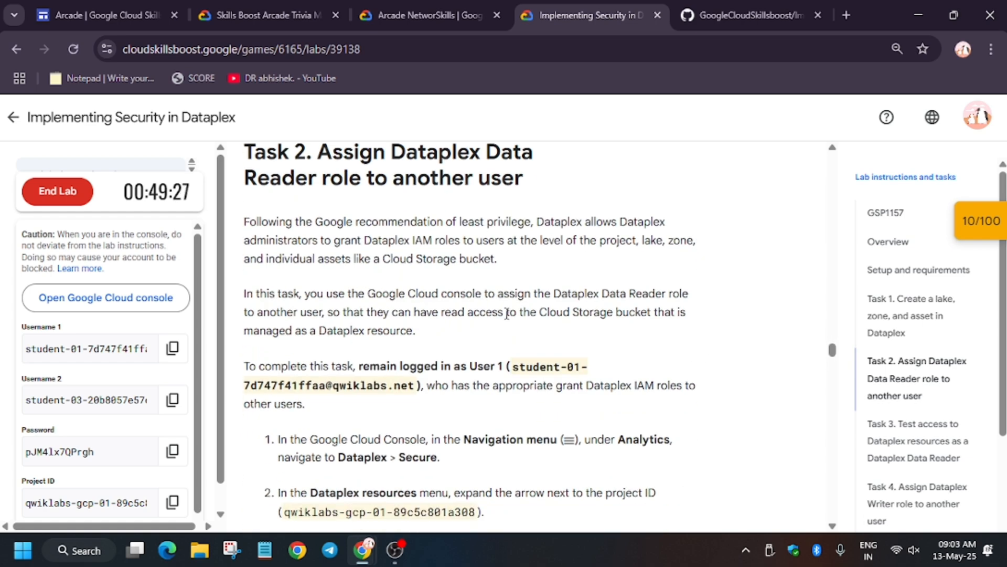
{"action": "scroll", "scroll_direction": "down", "scroll_amount": 3}
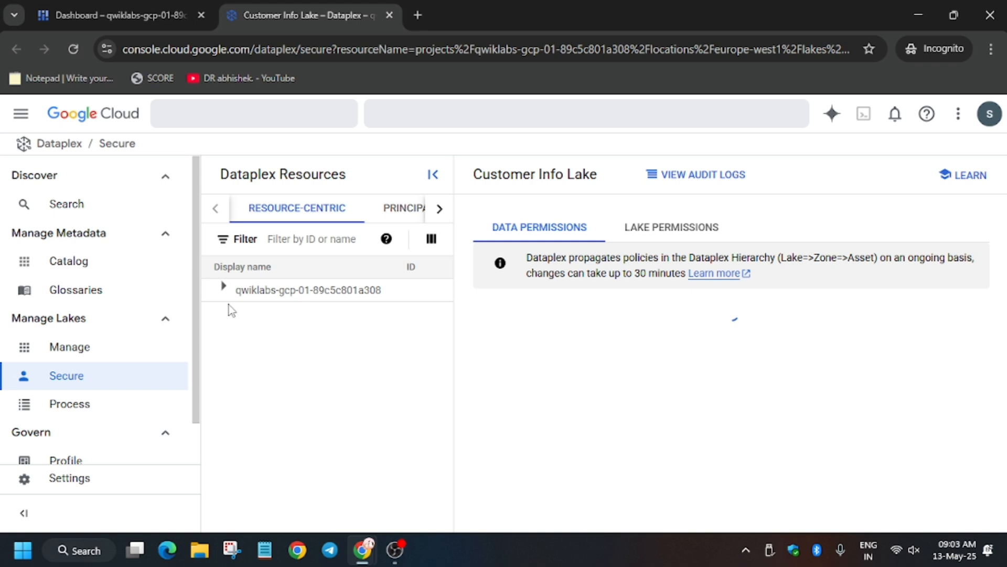
Add the student-01 and student-03 principals to Customer Info Lake with Dataplex Data Reader, and save
{"action": "left_click", "coordinate": [223, 290]}
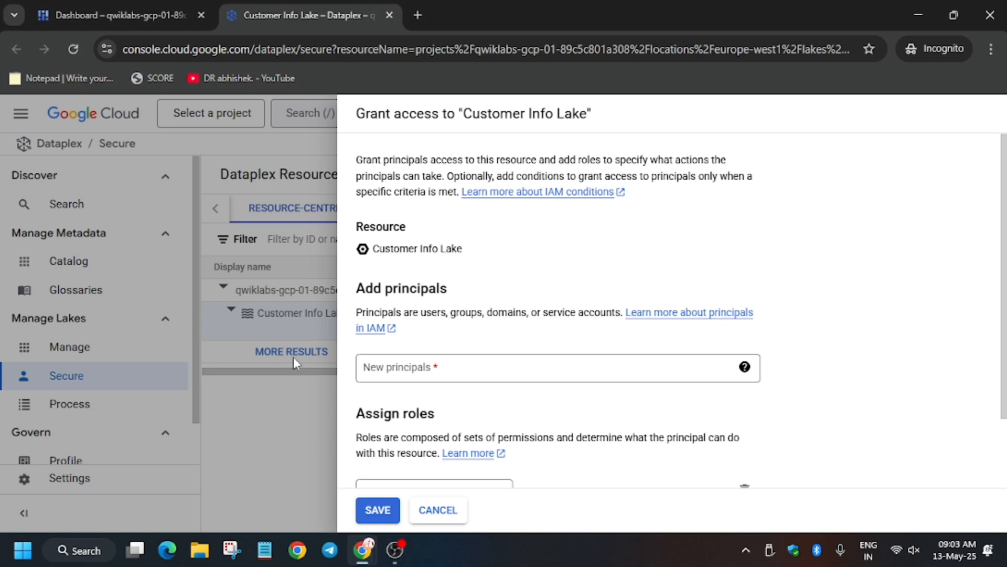
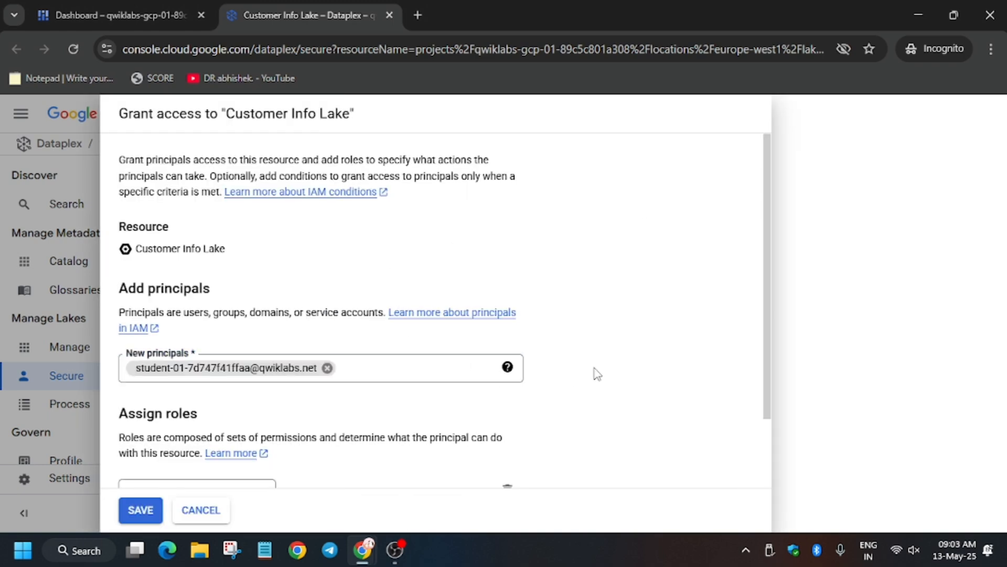
{"action": "left_click", "coordinate": [591, 15]}
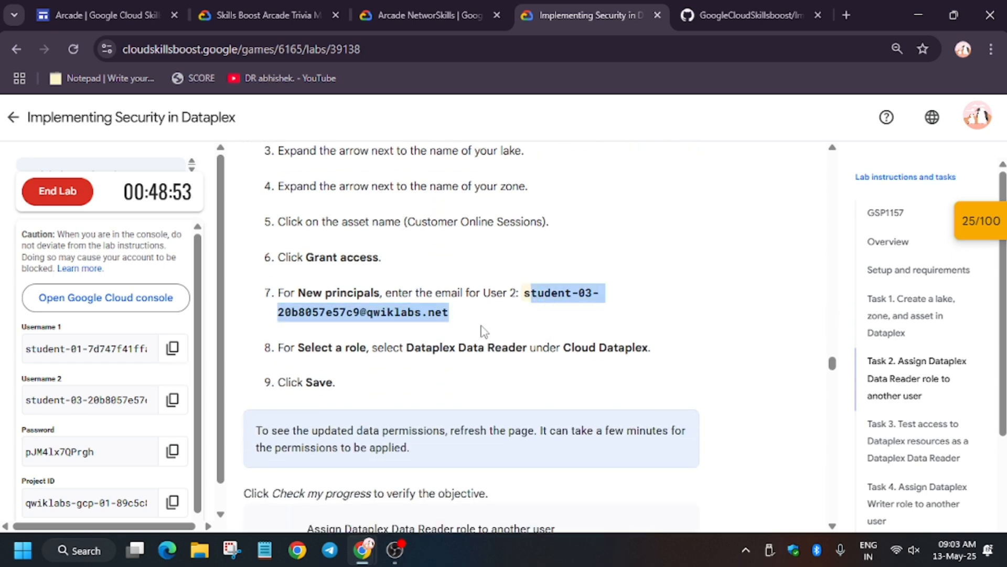
{"action": "mouse_move", "coordinate": [461, 331]}
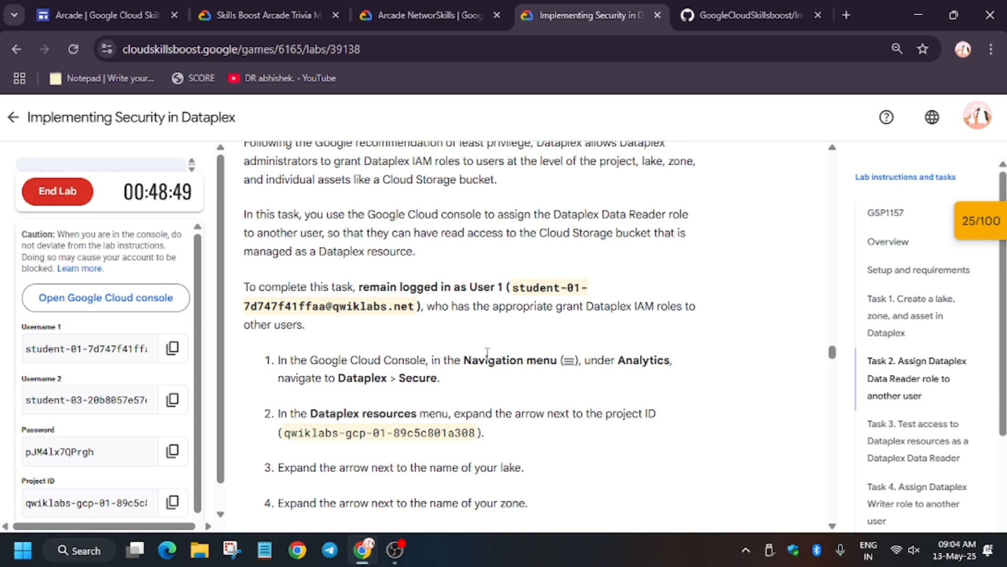
{"action": "scroll", "scroll_direction": "down", "scroll_amount": 3}
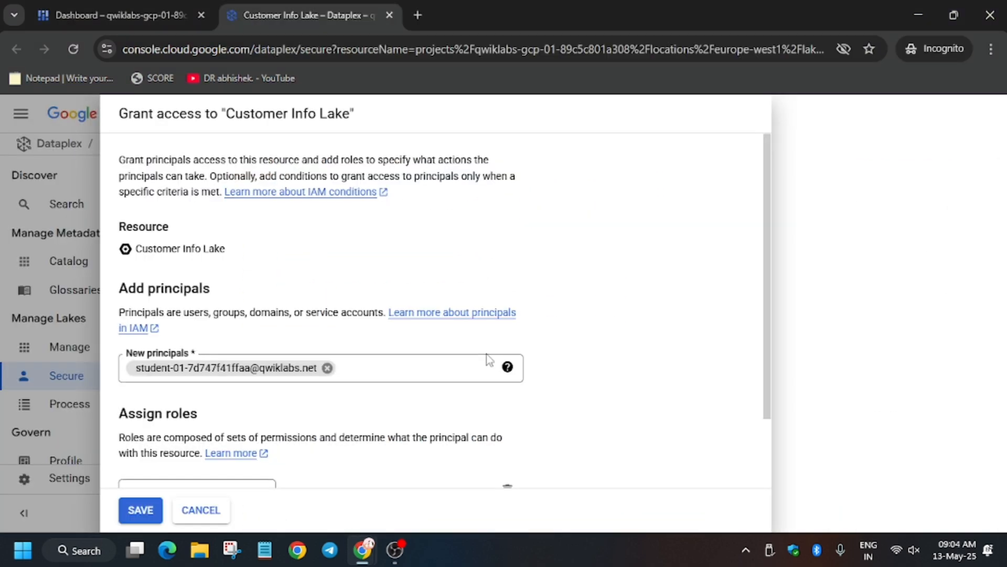
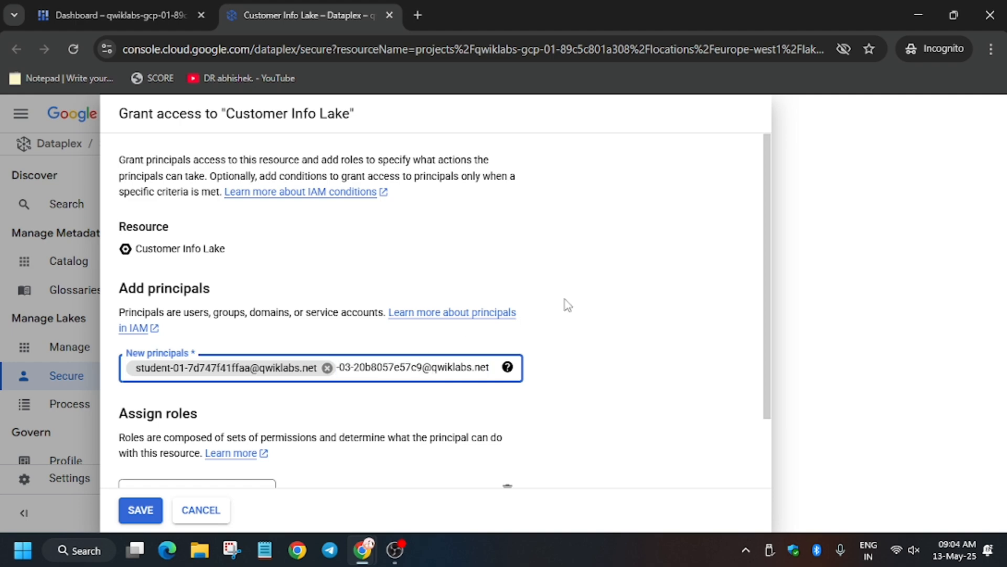
{"action": "scroll", "scroll_direction": "down", "scroll_amount": 3}
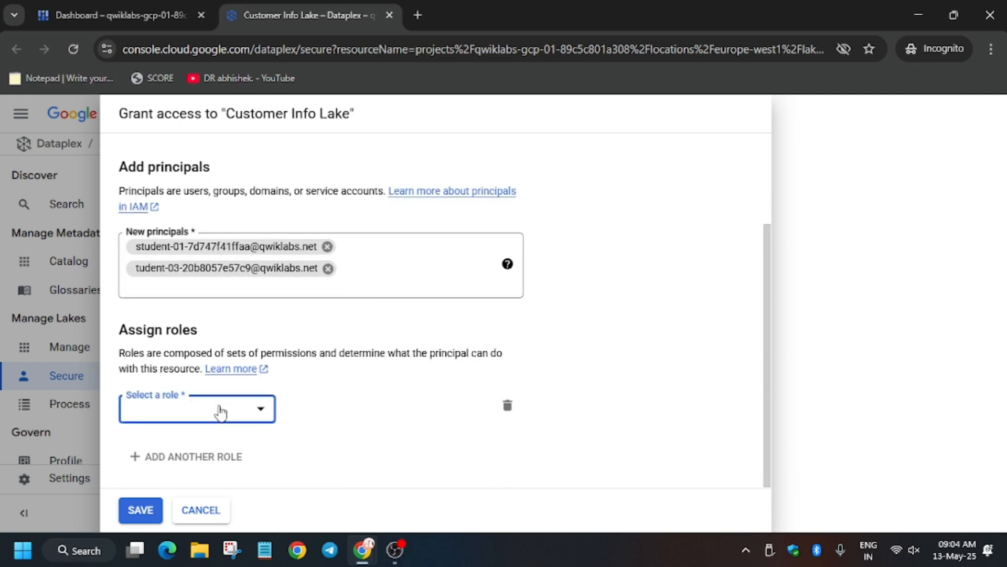
{"action": "left_click", "coordinate": [195, 409]}
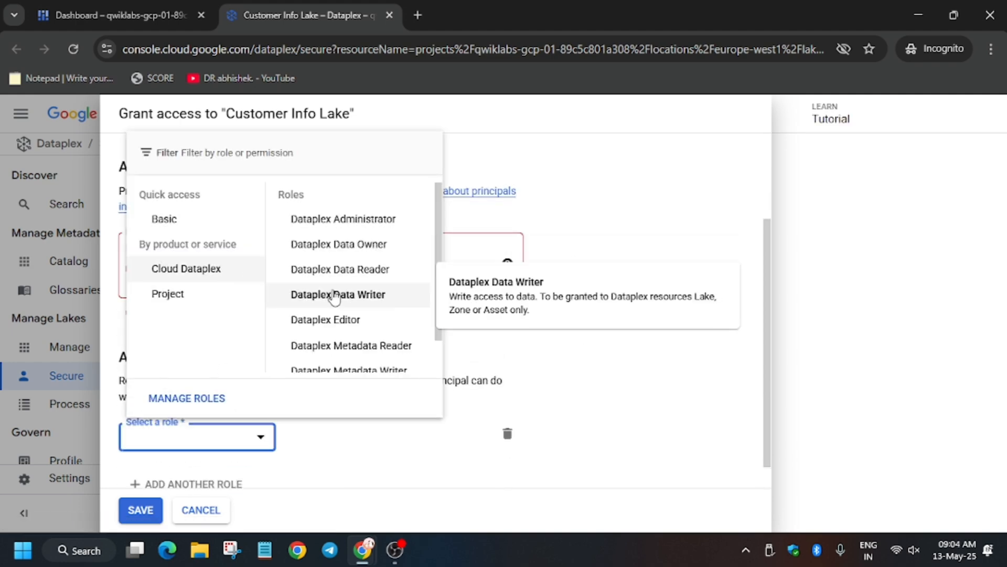
{"action": "left_click", "coordinate": [590, 15]}
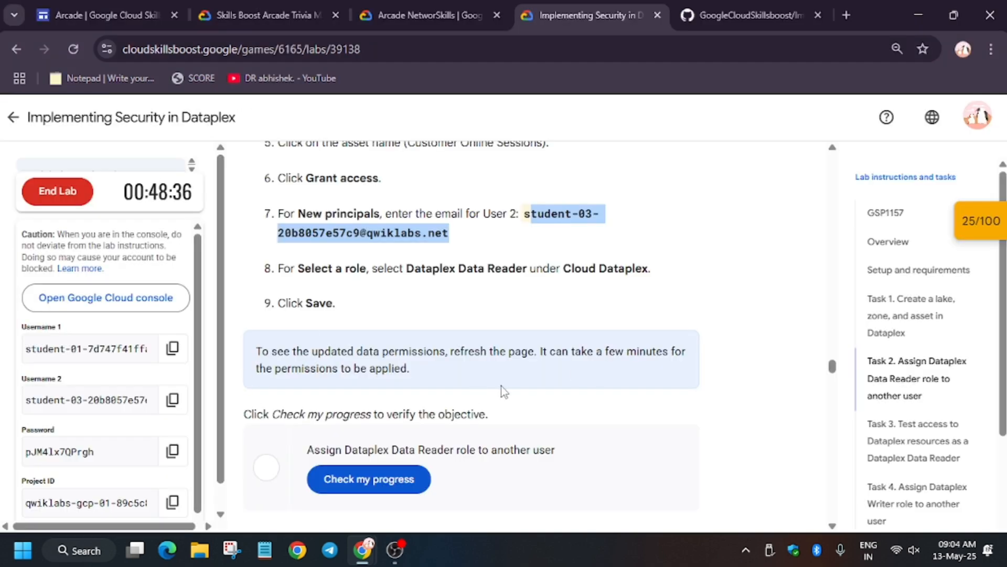
{"action": "mouse_move", "coordinate": [567, 386]}
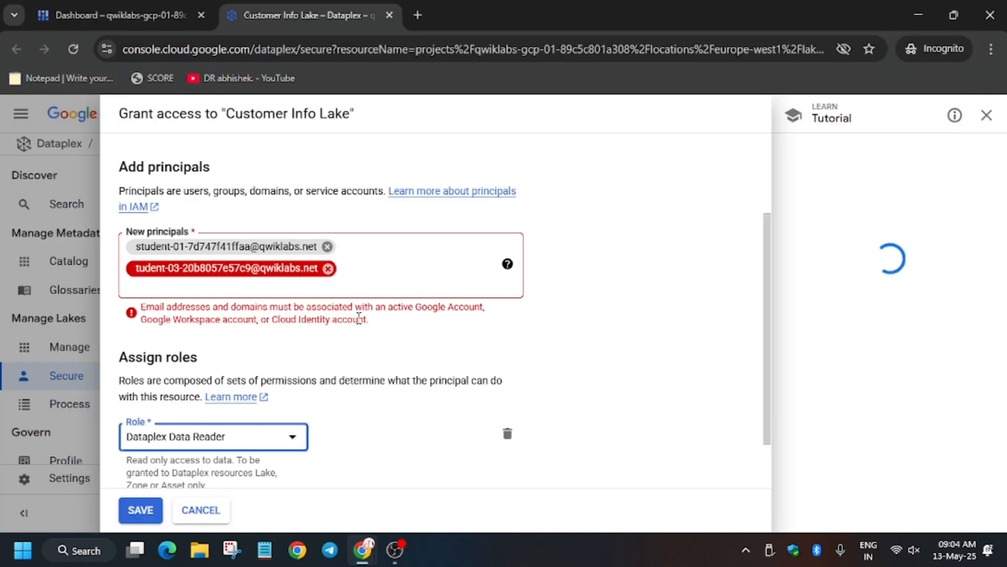
{"action": "mouse_move", "coordinate": [430, 337]}
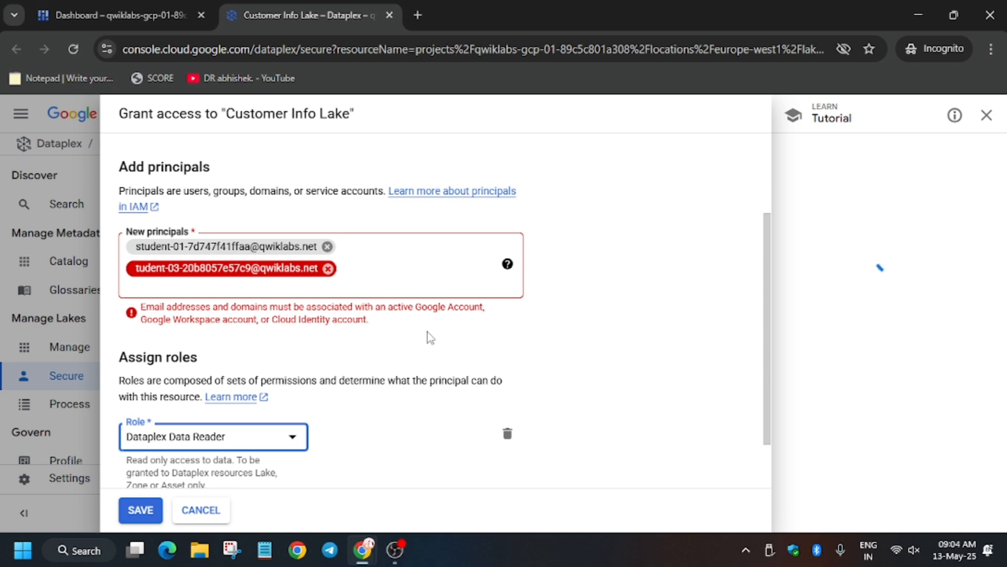
{"action": "left_click", "coordinate": [328, 268]}
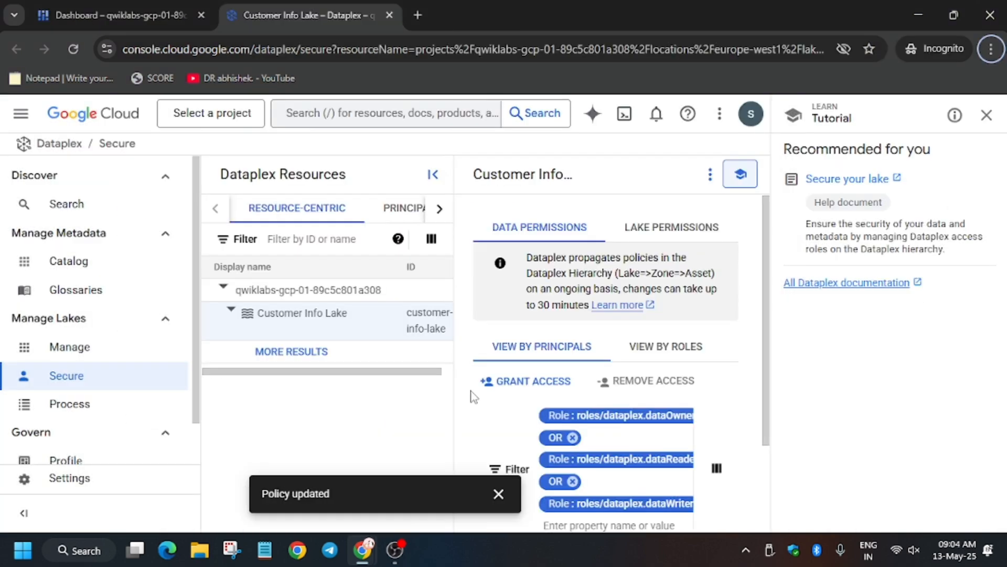
{"action": "left_click", "coordinate": [524, 380]}
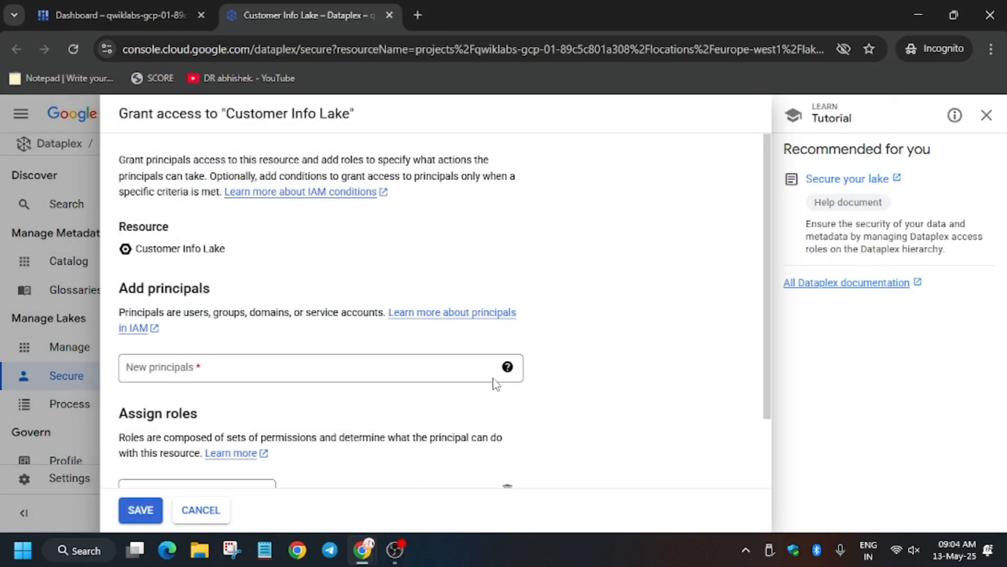
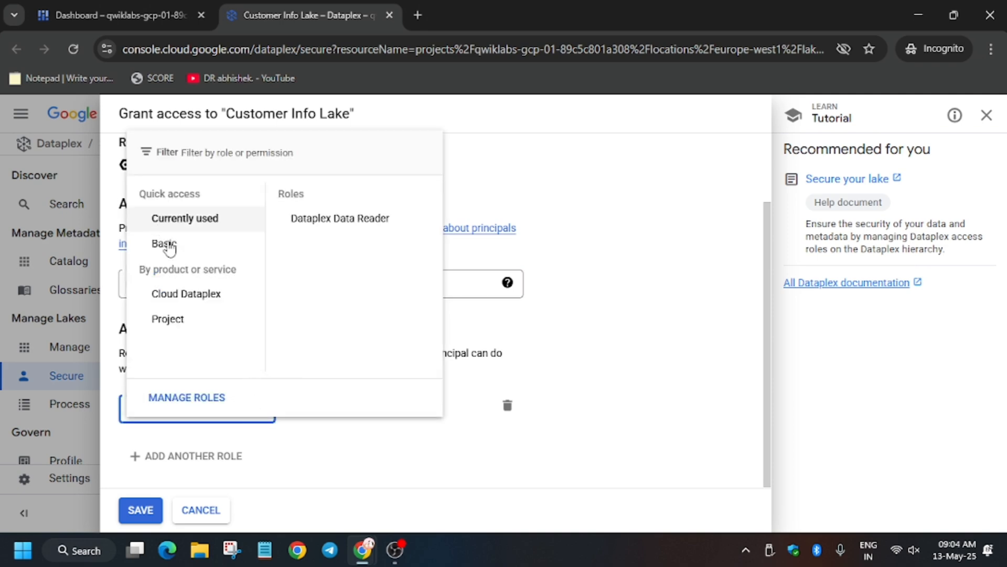
{"action": "left_click", "coordinate": [186, 293]}
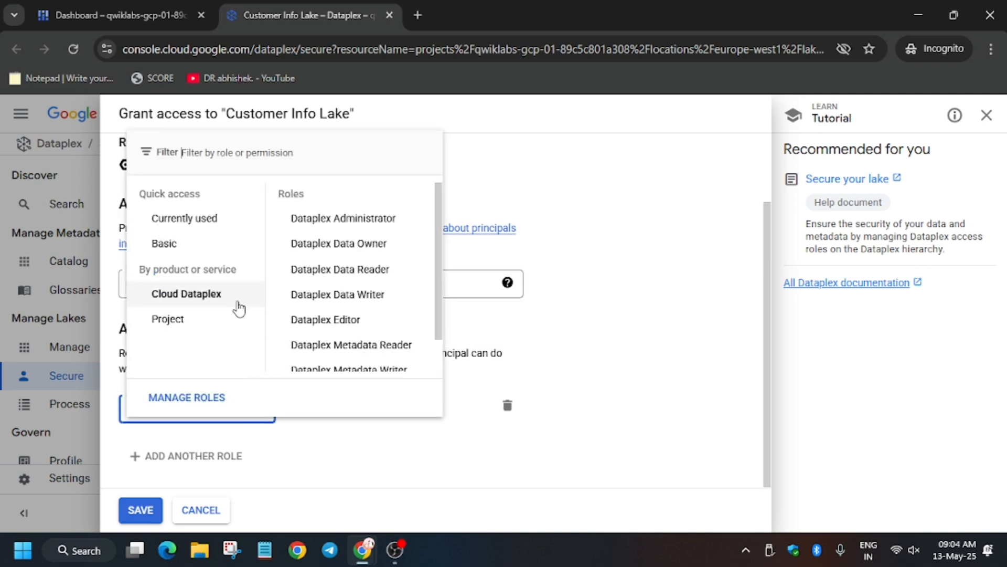
{"action": "left_click", "coordinate": [340, 269]}
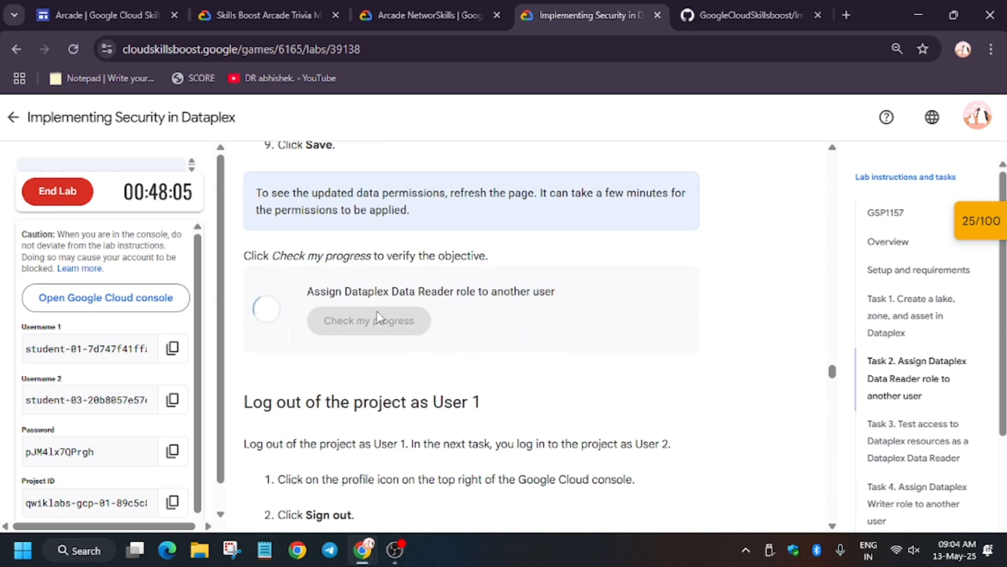
Re-run the Task 2 progress check until Data Reader shows Assessment Completed
{"action": "left_click", "coordinate": [368, 320]}
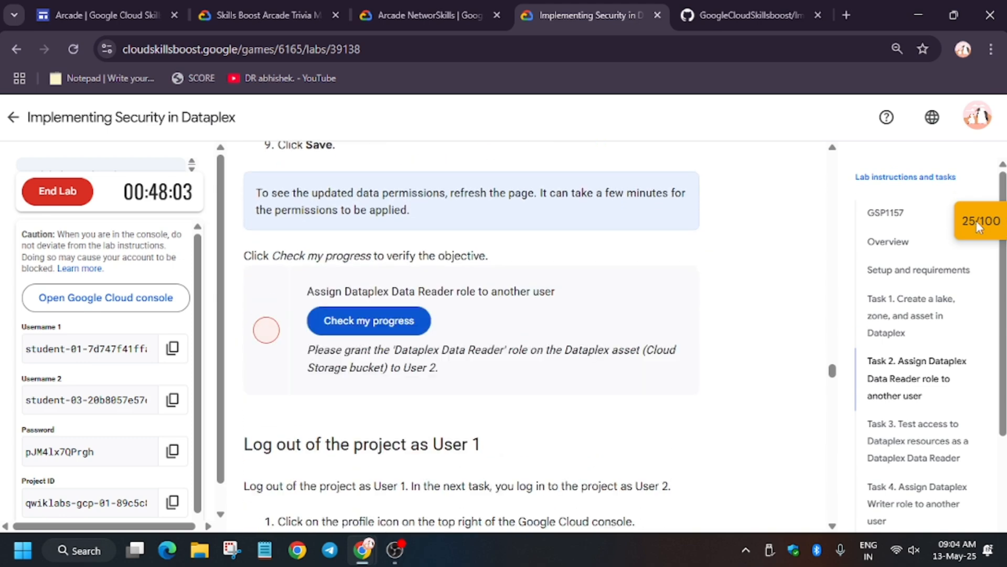
{"action": "left_click", "coordinate": [979, 220]}
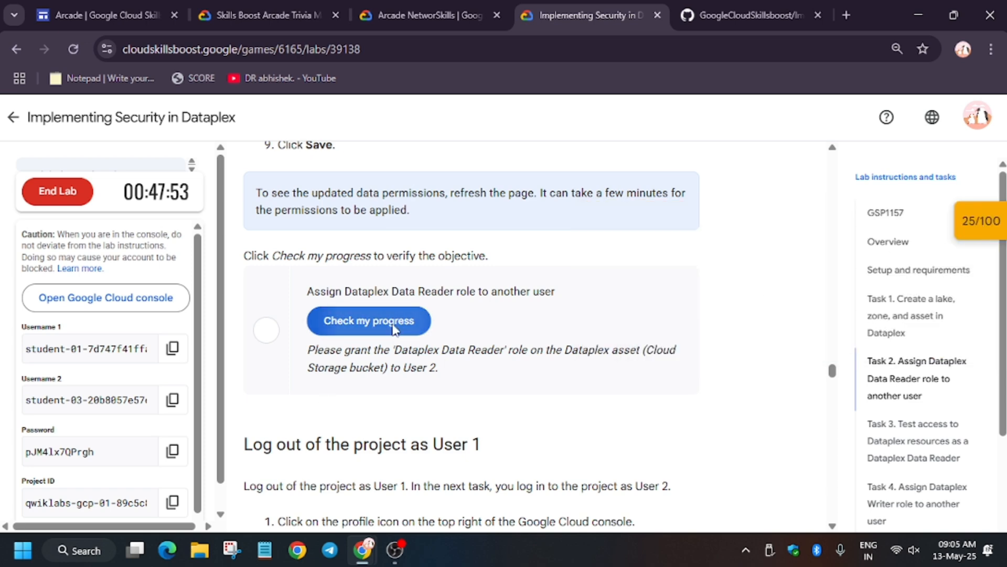
{"action": "left_click", "coordinate": [369, 320]}
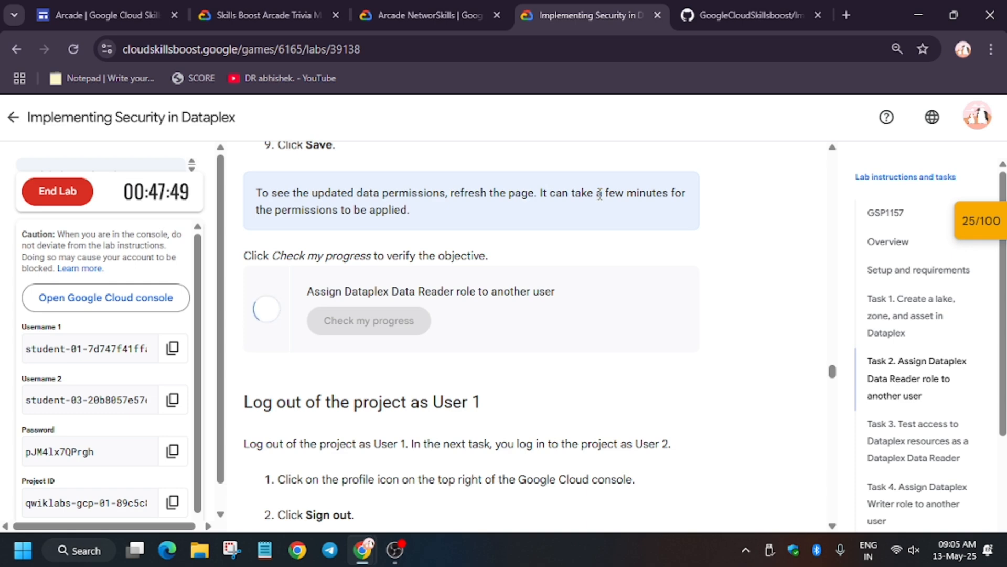
{"action": "left_click", "coordinate": [368, 320]}
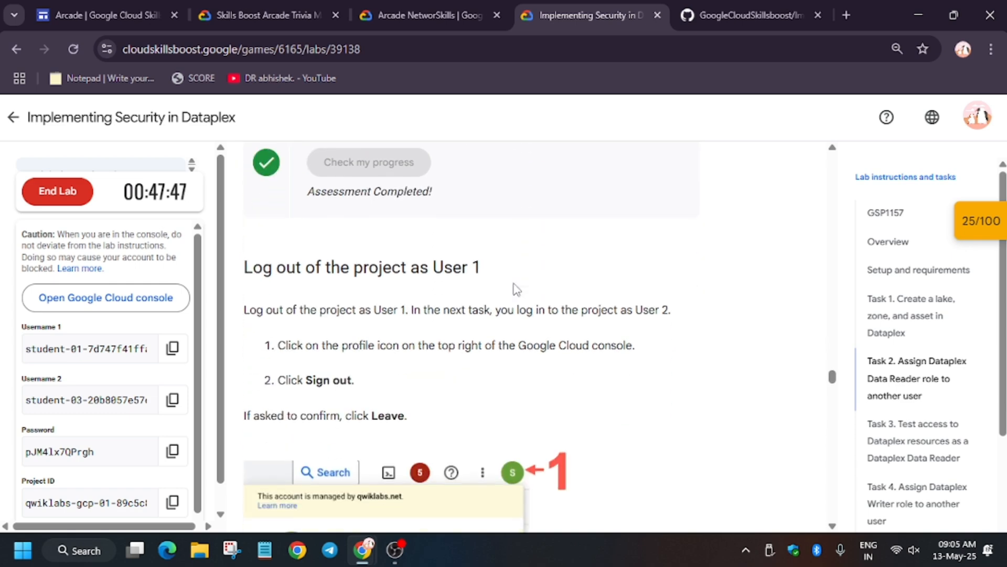
Scroll to Task 4 and select User 2's email in the instructions
{"action": "scroll", "scroll_direction": "down", "scroll_amount": 3}
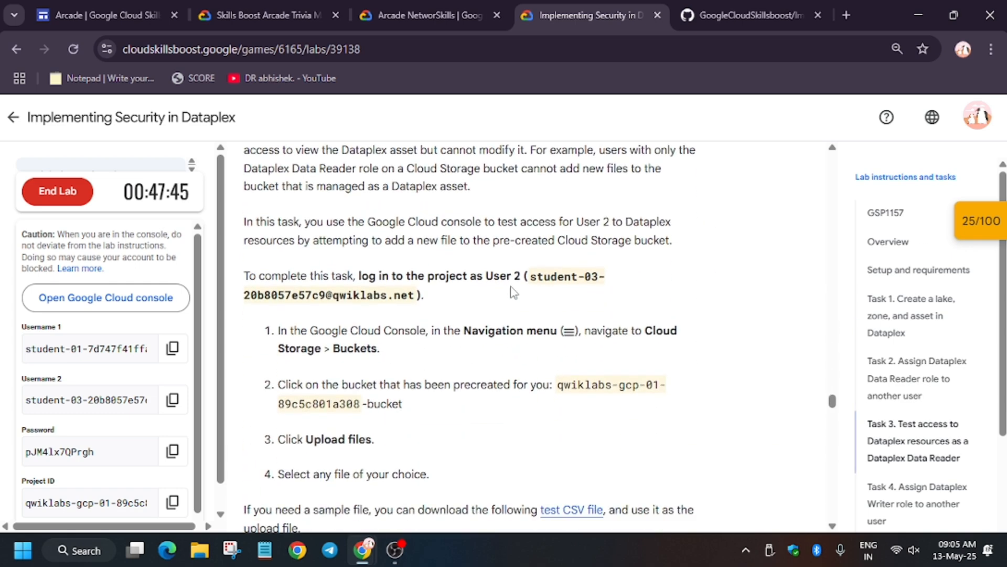
{"action": "scroll", "scroll_direction": "down", "scroll_amount": 3}
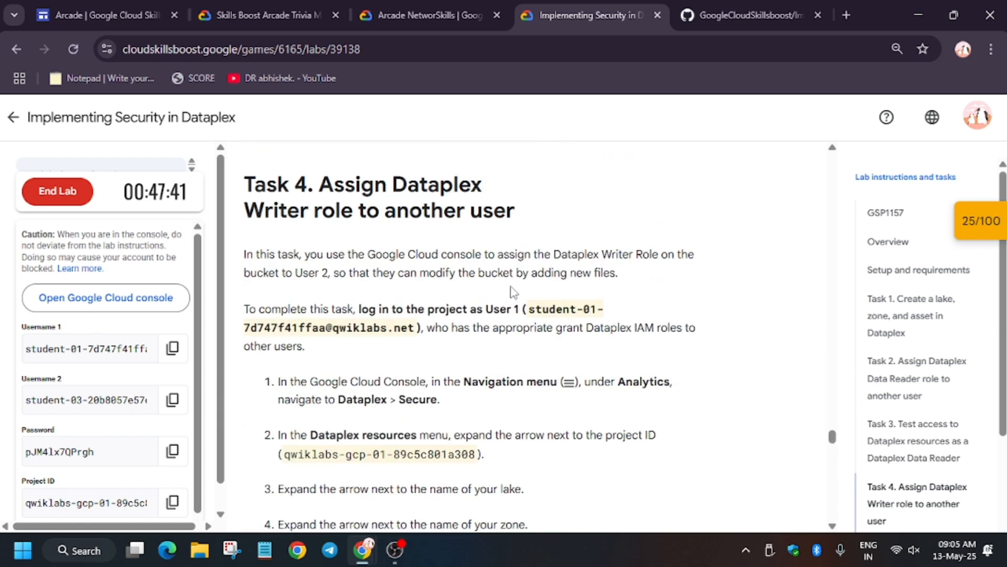
{"action": "scroll", "scroll_direction": "down", "scroll_amount": 3}
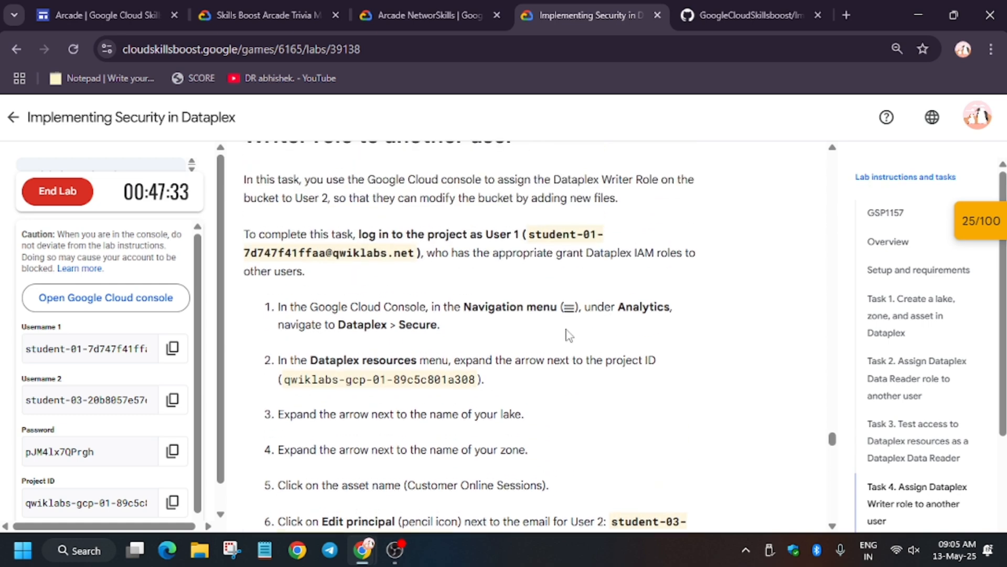
{"action": "scroll", "scroll_direction": "down", "scroll_amount": 3}
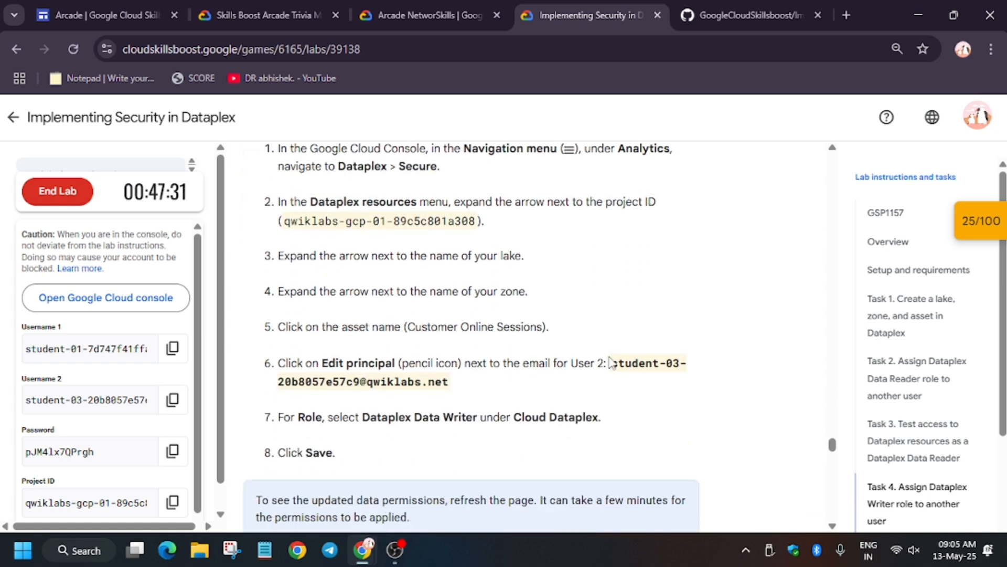
{"action": "left_click_drag", "start_coordinate": [610, 363], "coordinate": [449, 381]}
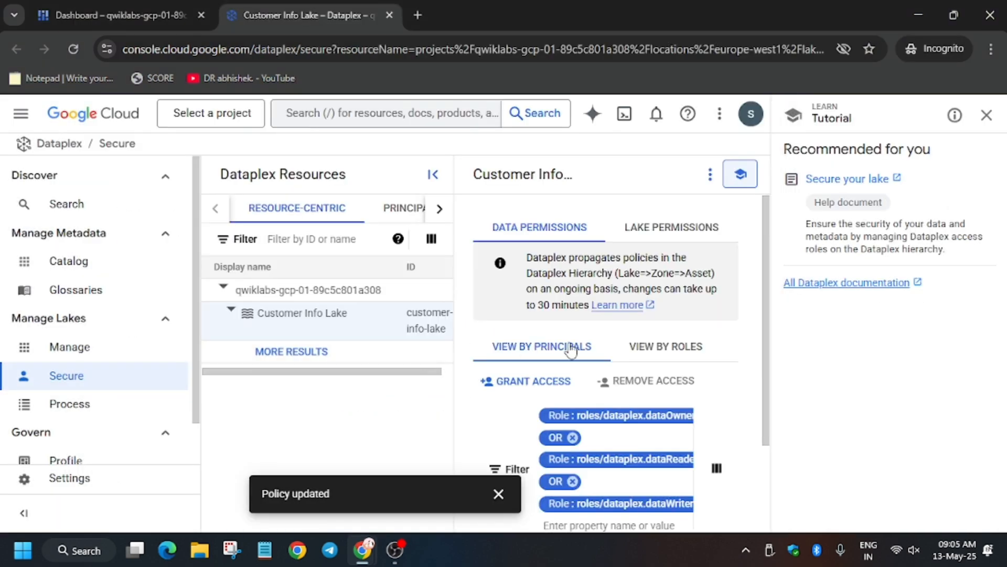
{"action": "left_click", "coordinate": [525, 380]}
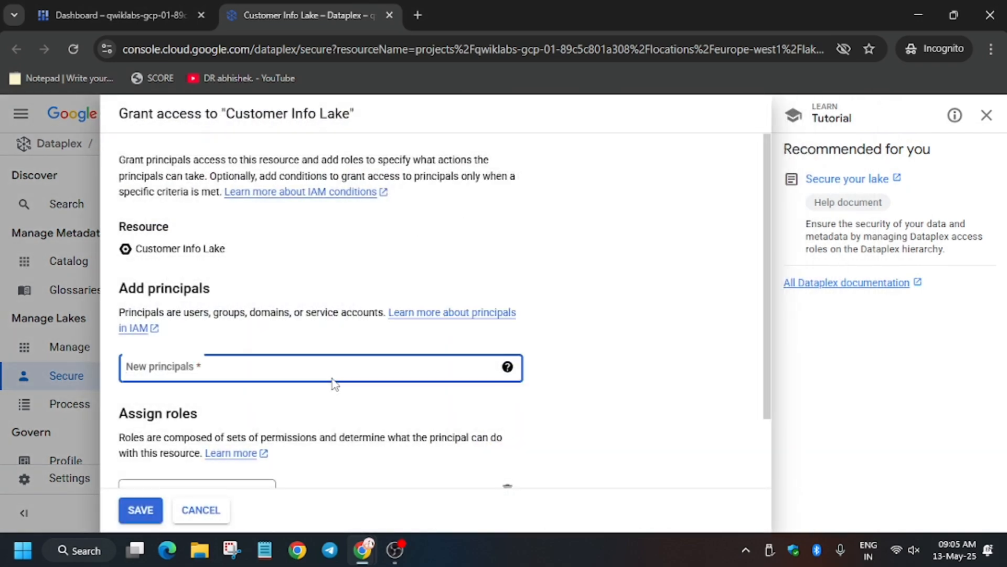
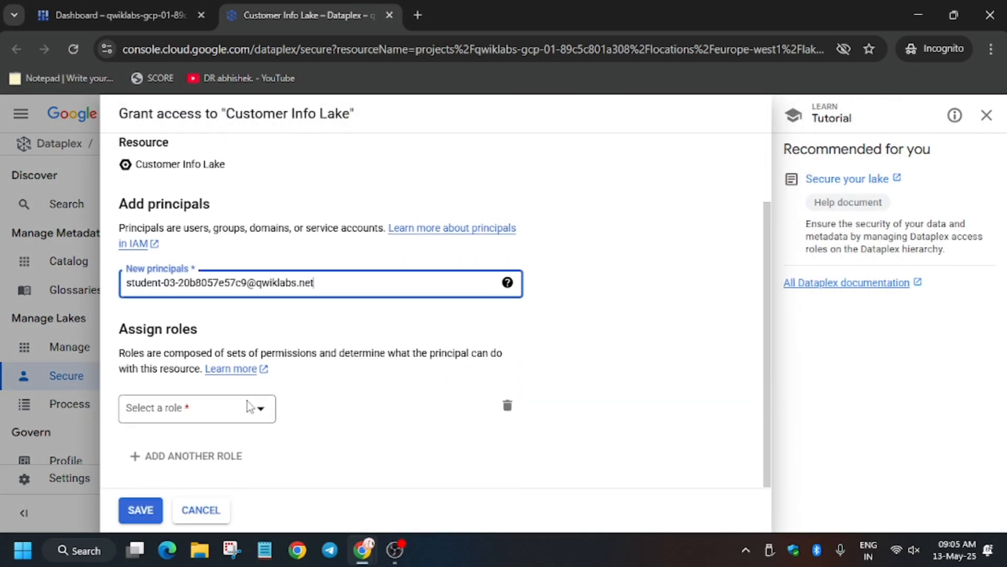
{"action": "left_click", "coordinate": [197, 407]}
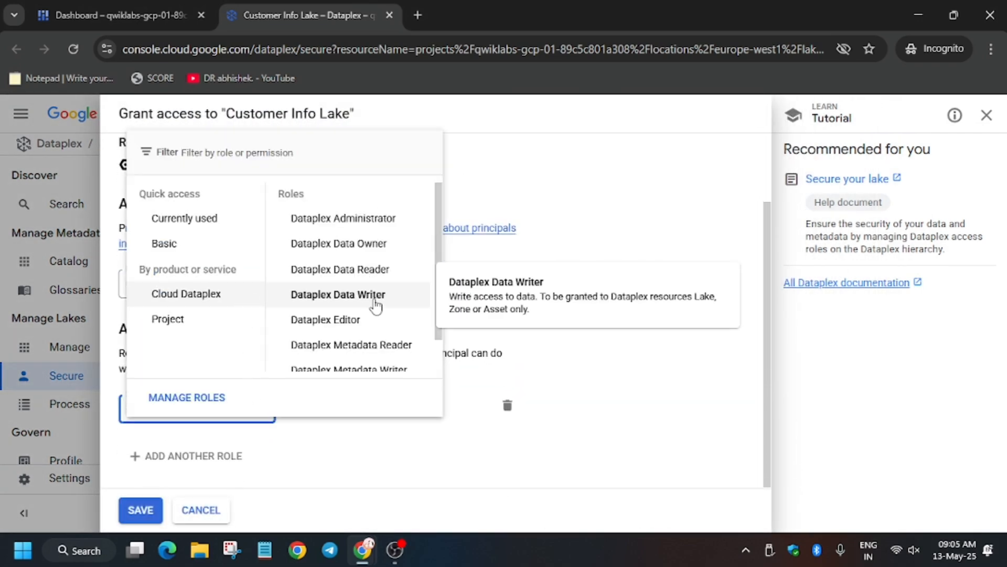
{"action": "left_click", "coordinate": [140, 509]}
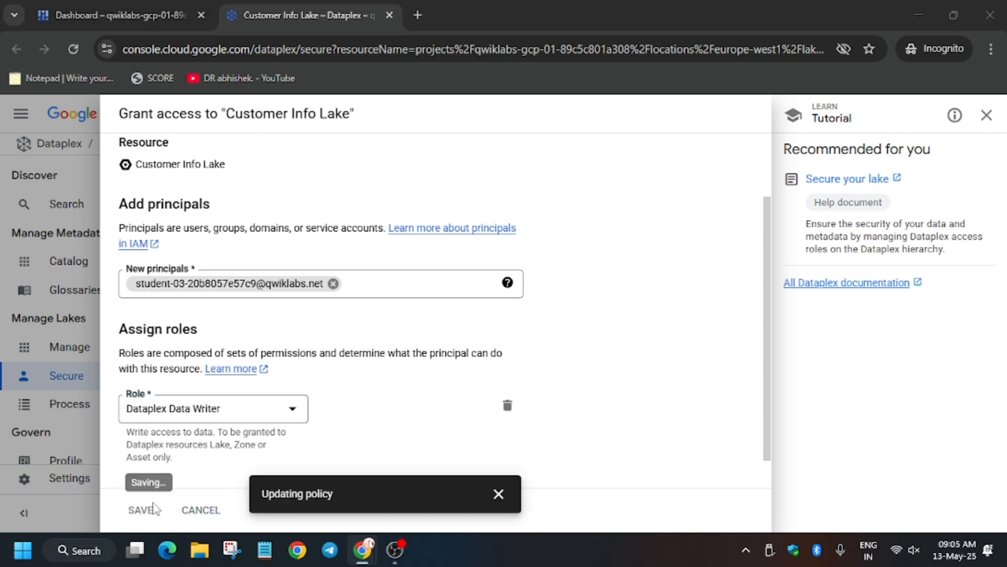
Run the Data Writer task's progress check in the lab instructions
{"action": "left_click", "coordinate": [587, 15]}
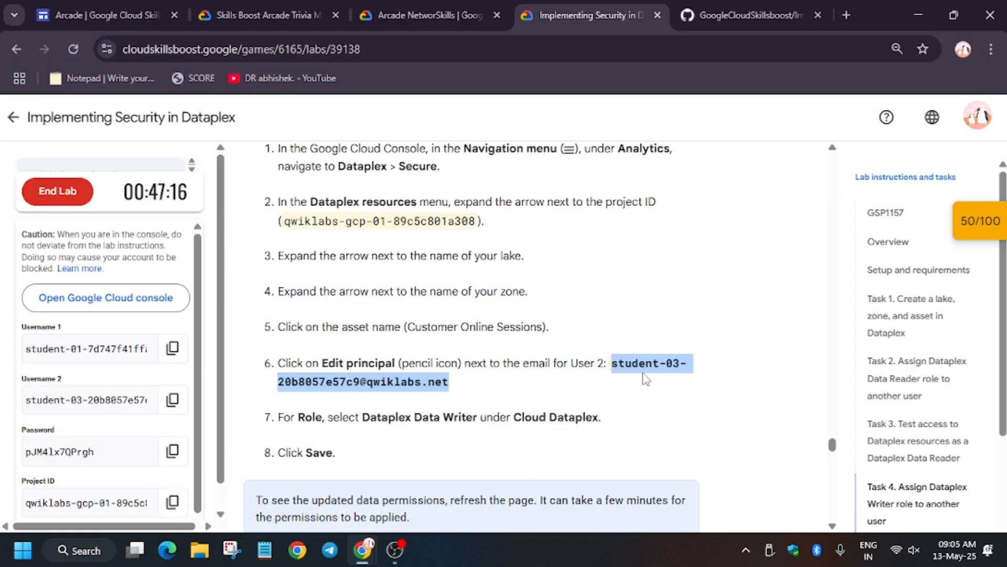
{"action": "mouse_move", "coordinate": [615, 399]}
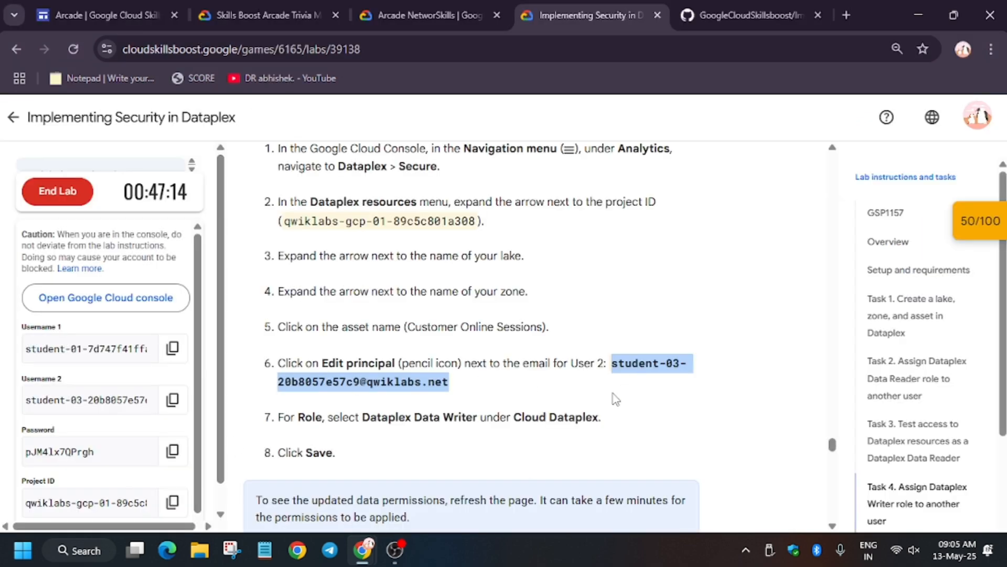
{"action": "scroll", "scroll_direction": "down", "scroll_amount": 3}
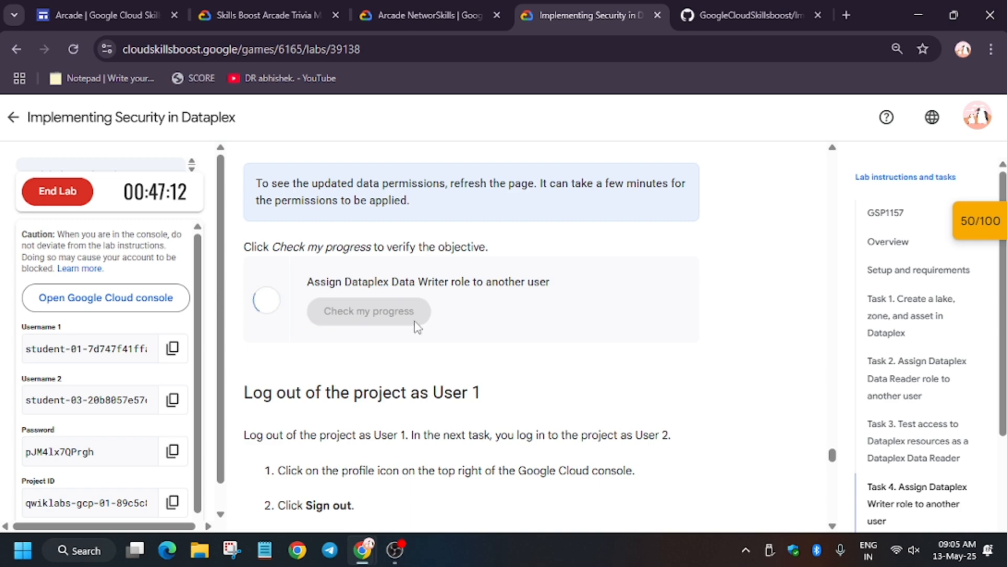
{"action": "left_click", "coordinate": [369, 311]}
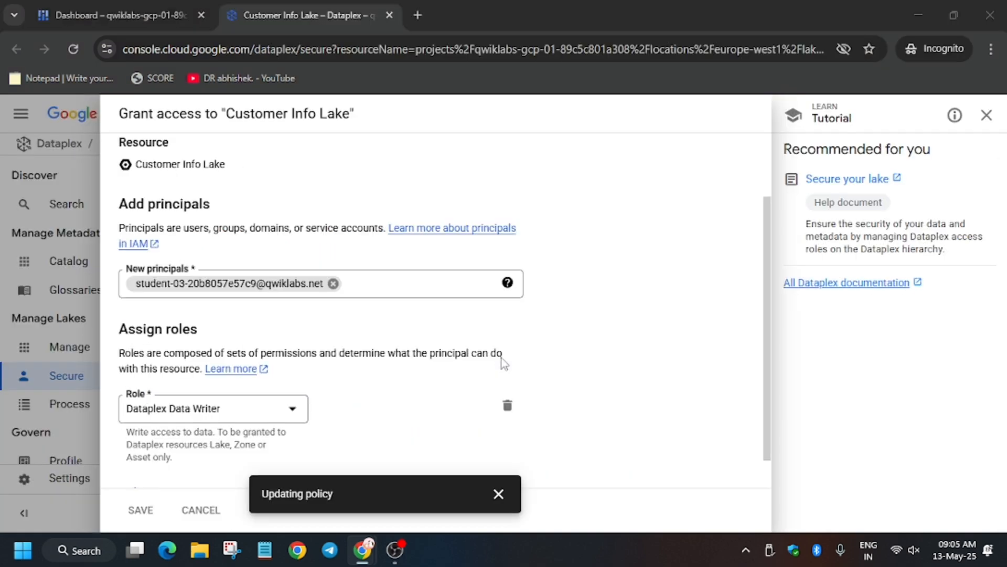
{"action": "left_click", "coordinate": [140, 510]}
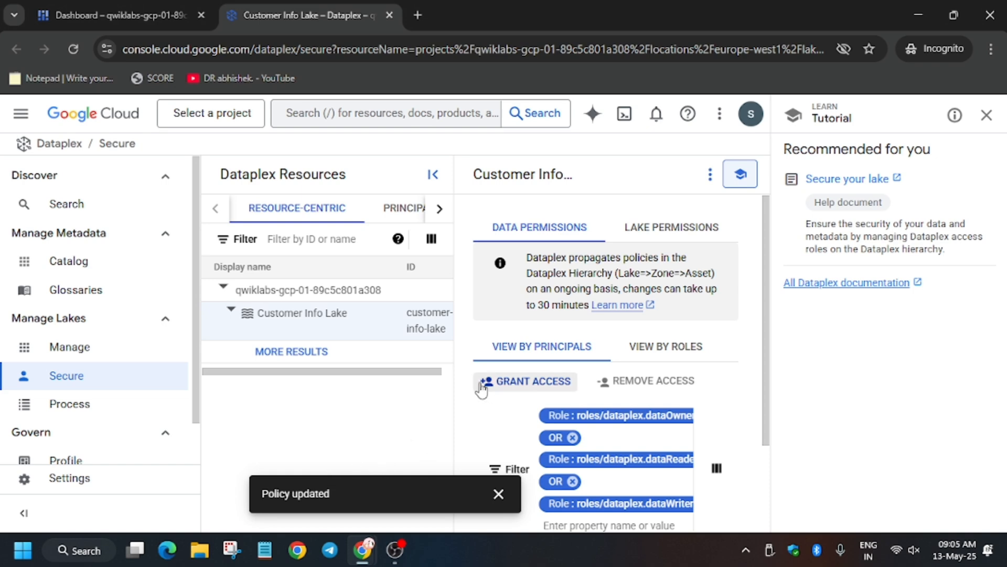
{"action": "left_click", "coordinate": [585, 14]}
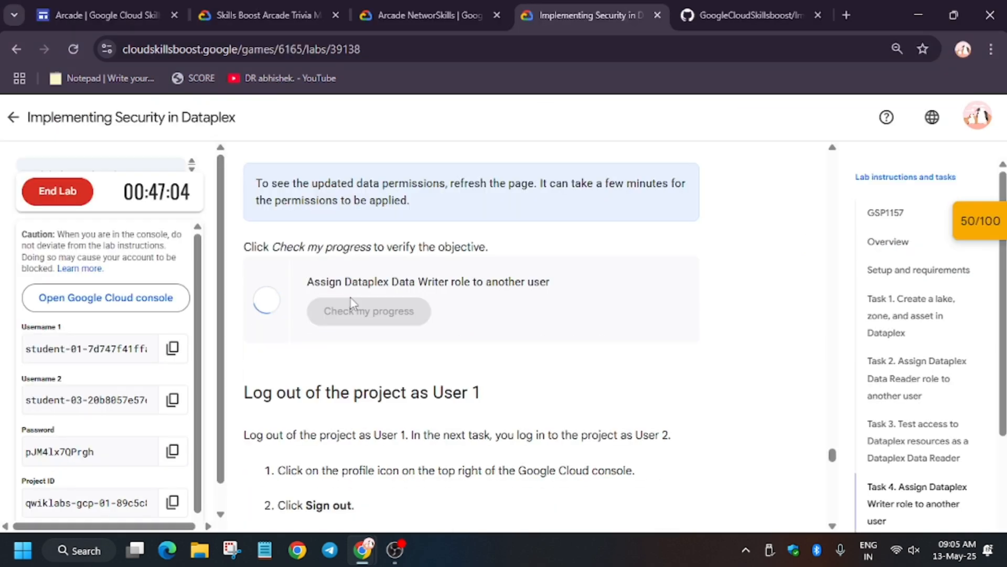
Check progress on the Data Writer task
{"action": "left_click", "coordinate": [368, 311]}
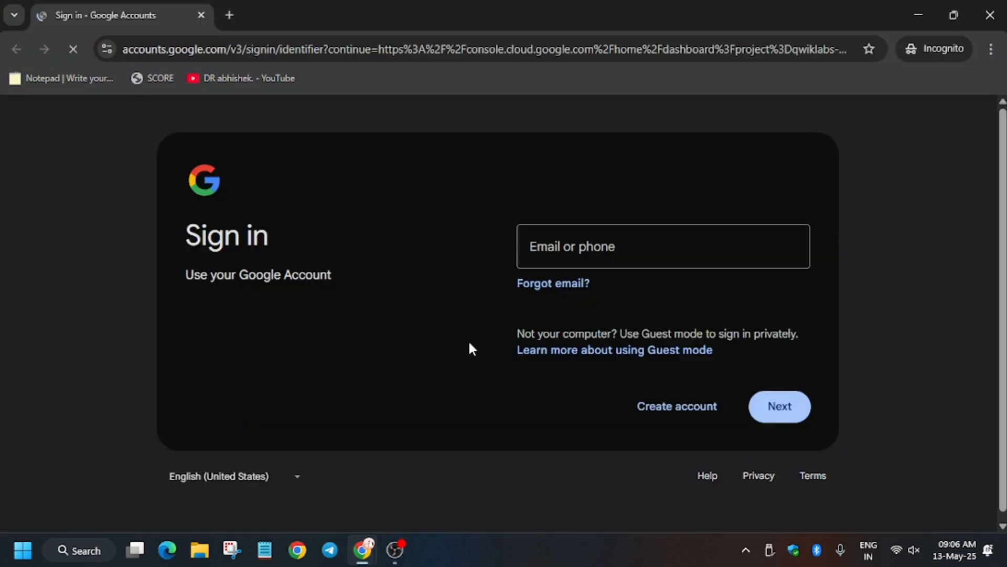
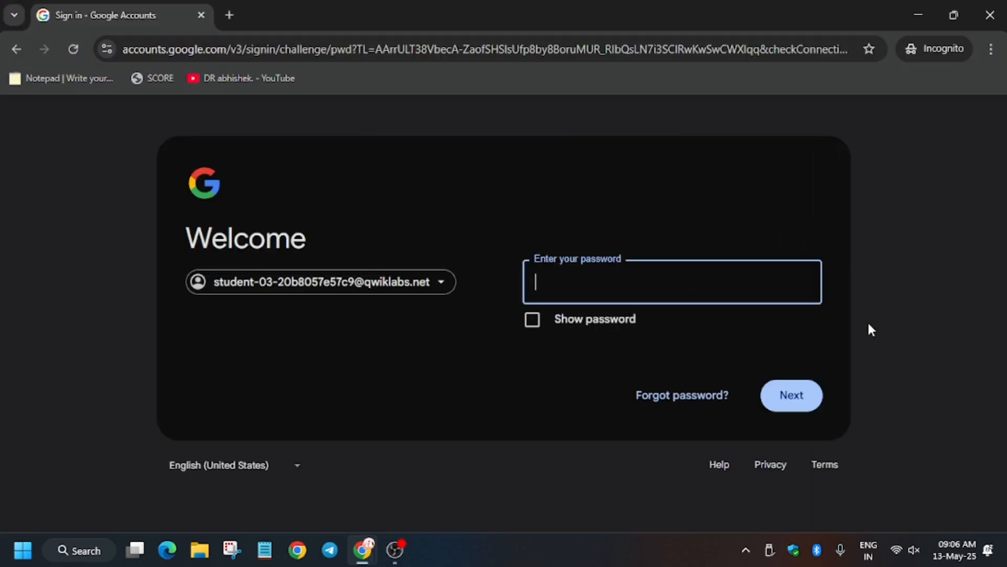
{"action": "left_click", "coordinate": [792, 395]}
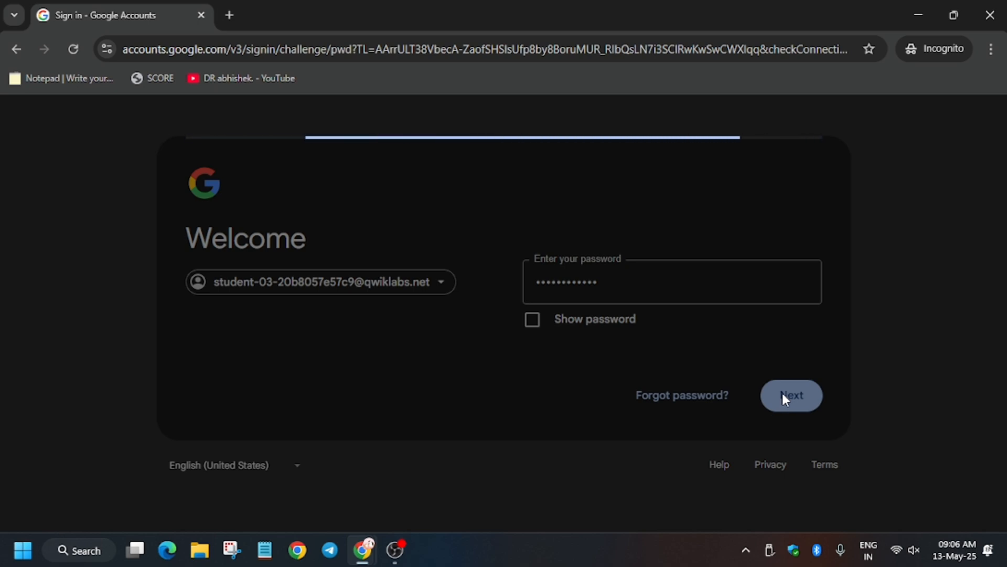
{"action": "left_click", "coordinate": [790, 394]}
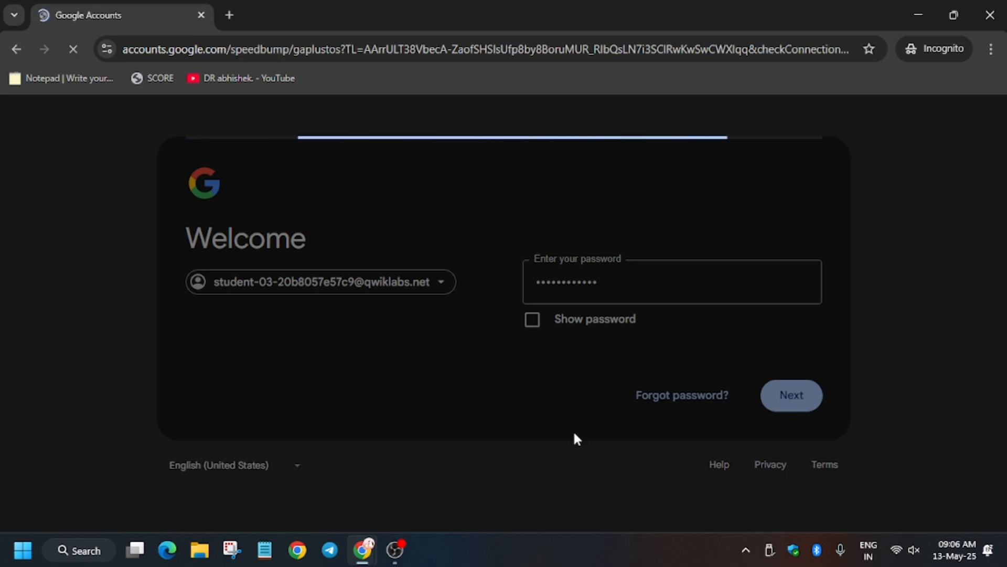
{"action": "left_click", "coordinate": [790, 395]}
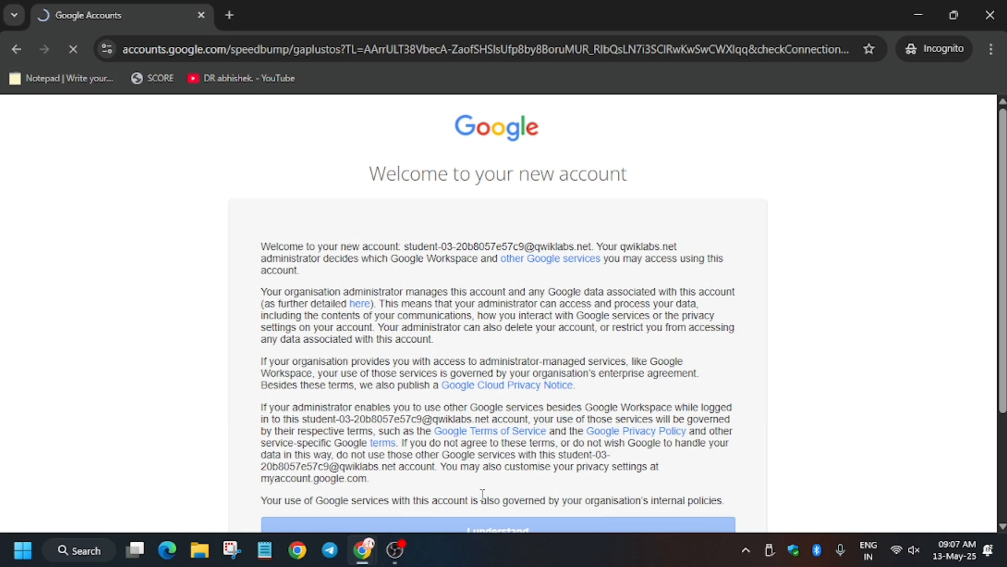
{"action": "left_click", "coordinate": [496, 528]}
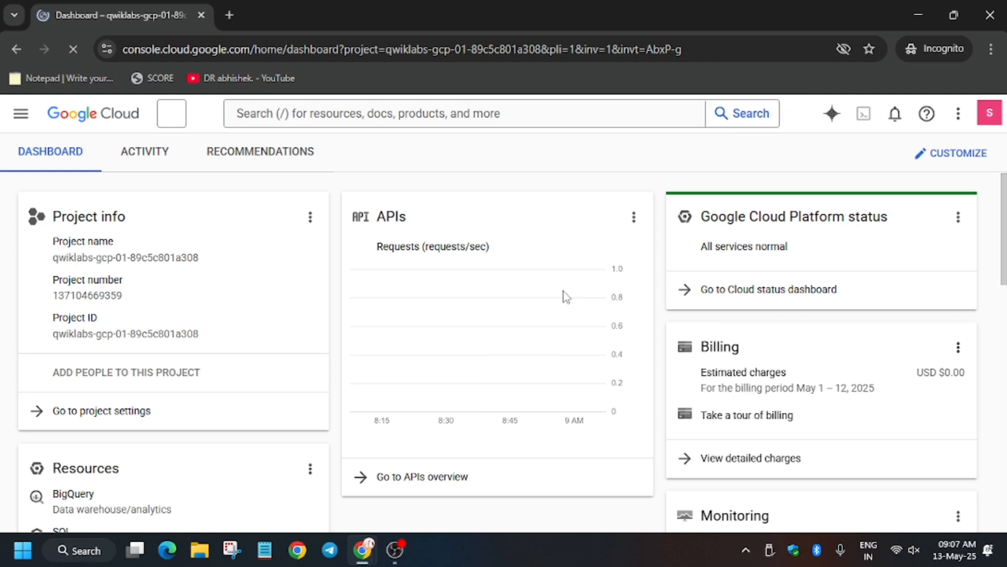
Agree to the Cloud Console terms of service for User 2, keeping country India
{"action": "left_click", "coordinate": [20, 113]}
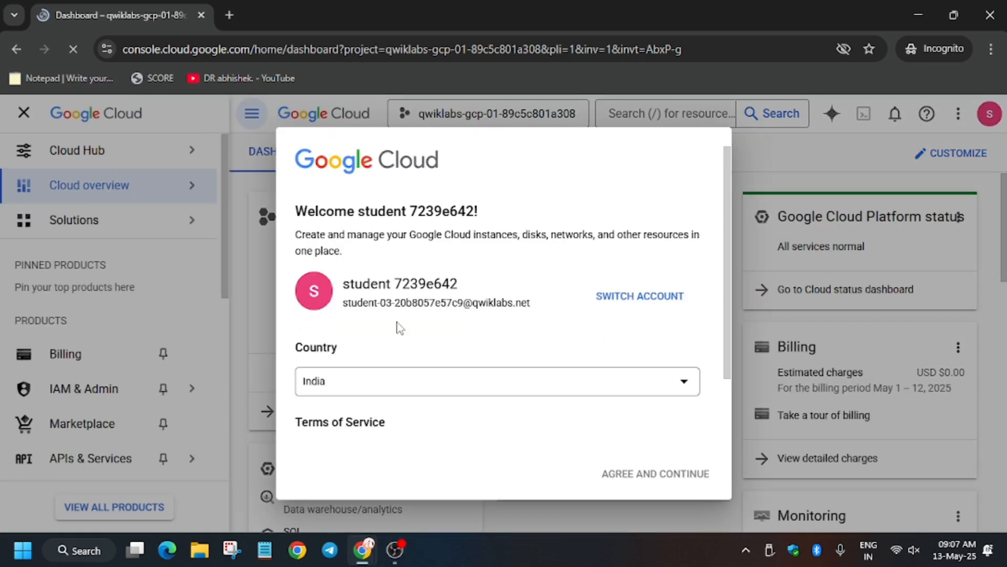
{"action": "left_click", "coordinate": [302, 383]}
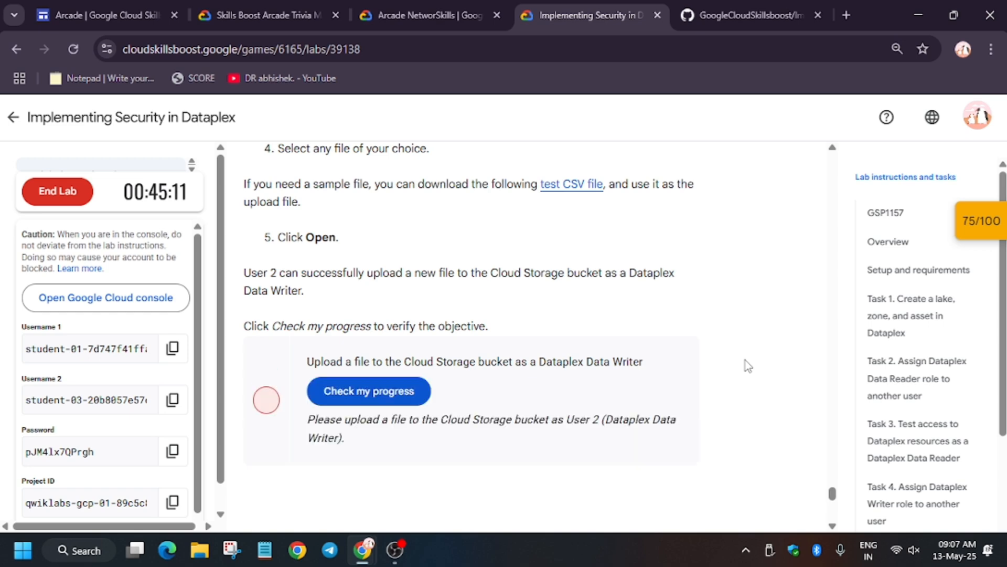
Download the sample test.csv file from the lab instructions
{"action": "right_click", "coordinate": [570, 183]}
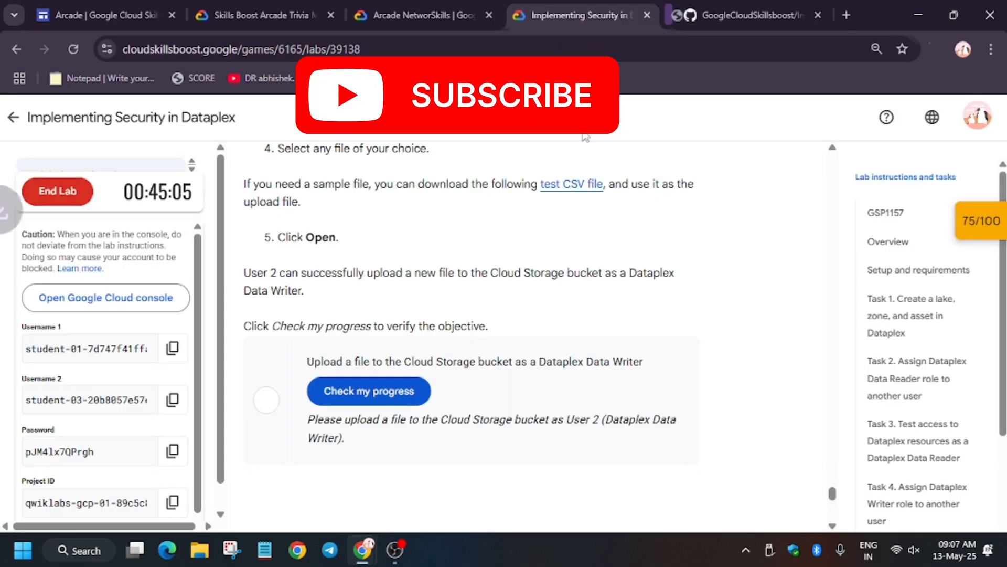
{"action": "left_click", "coordinate": [571, 184]}
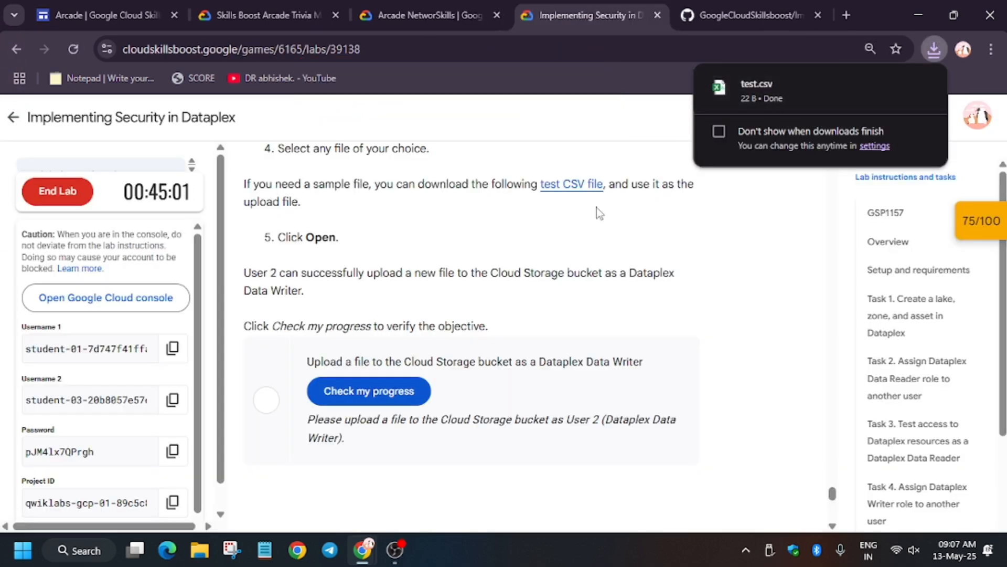
{"action": "mouse_move", "coordinate": [587, 232]}
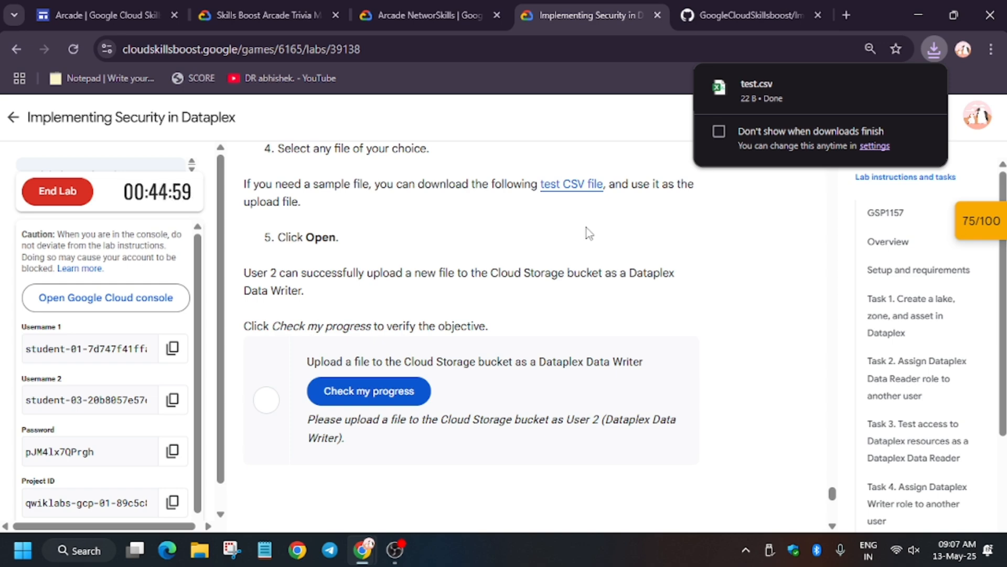
{"action": "mouse_move", "coordinate": [561, 243]}
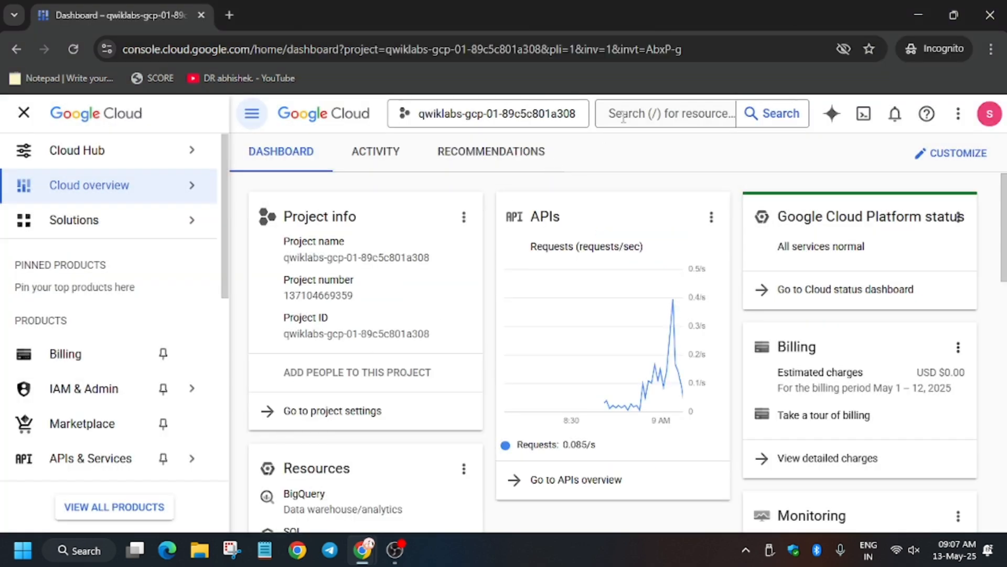
Open the project's qwiklabs bucket in Cloud Storage Buckets
{"action": "left_click", "coordinate": [666, 113]}
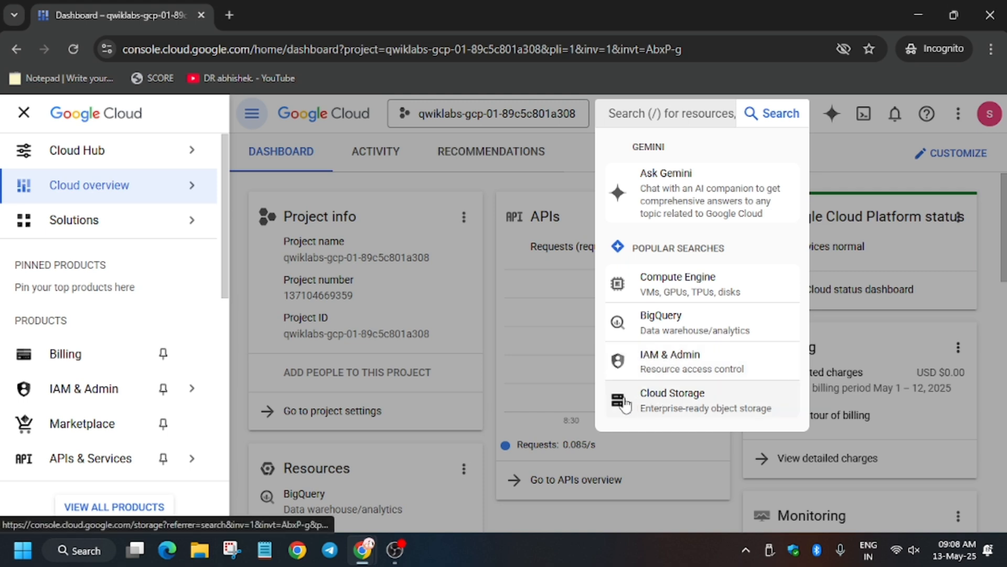
{"action": "left_click", "coordinate": [672, 400]}
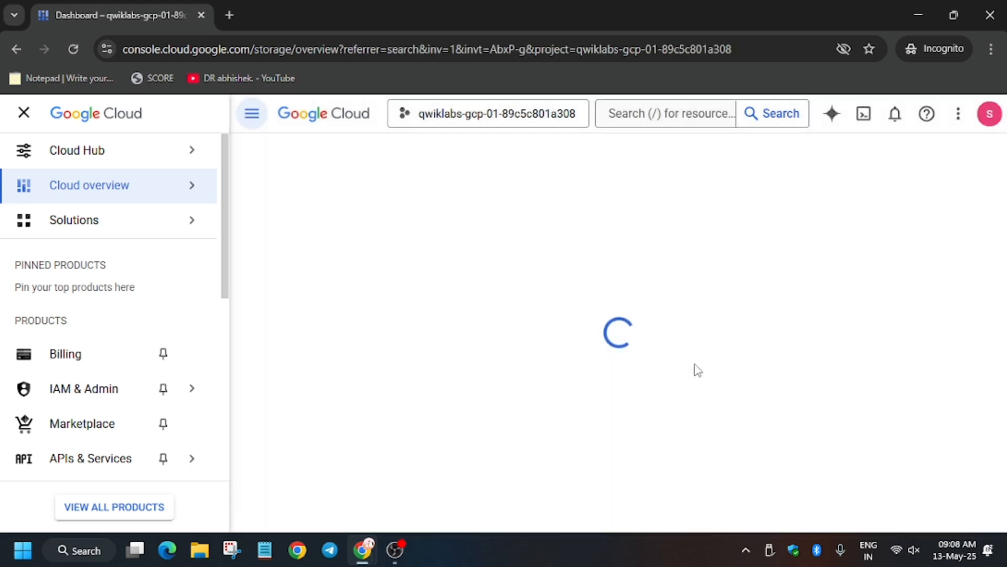
{"action": "mouse_move", "coordinate": [694, 360]}
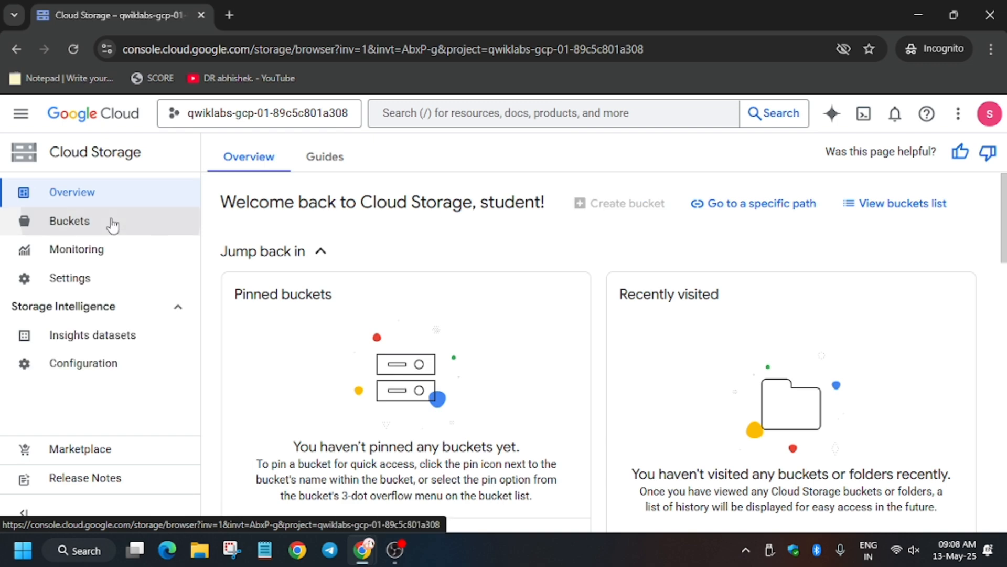
{"action": "left_click", "coordinate": [69, 220]}
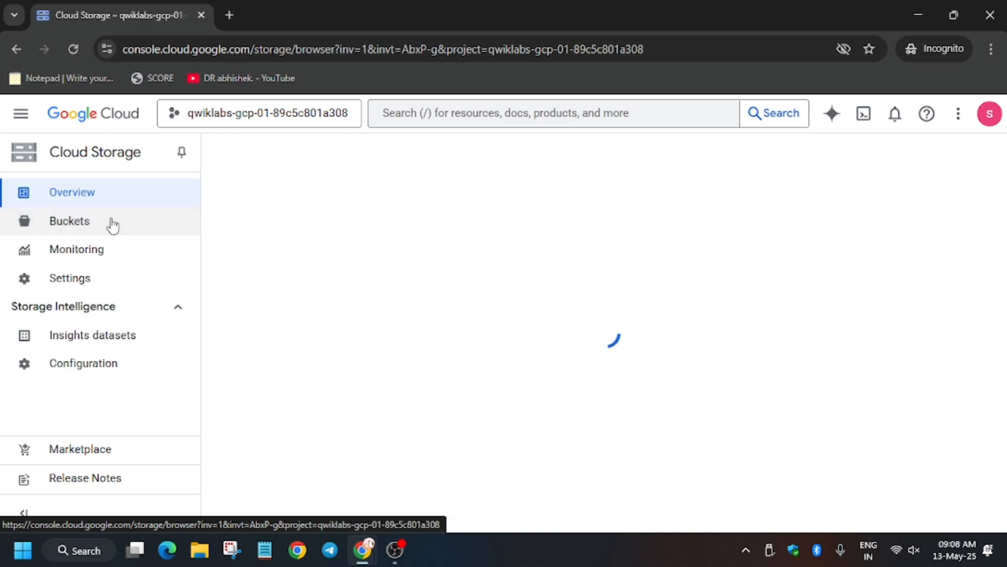
{"action": "left_click", "coordinate": [69, 220]}
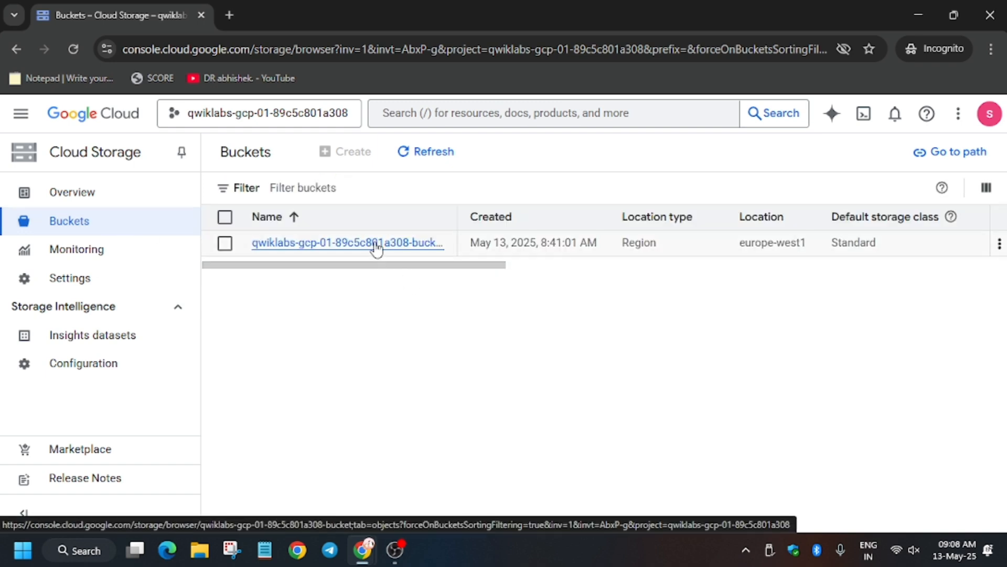
{"action": "left_click", "coordinate": [347, 242]}
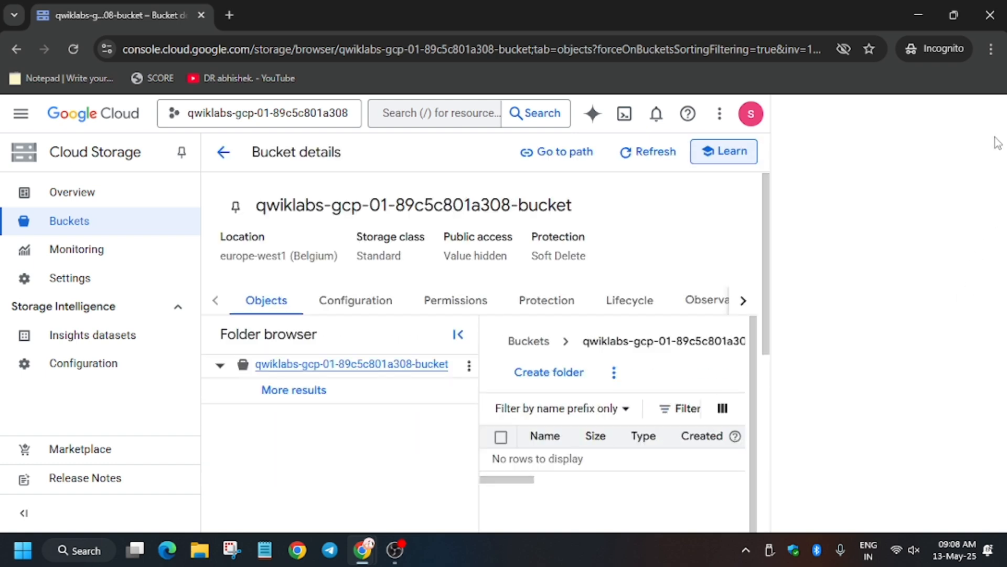
Upload test.csv into the bucket and check the scores of all lab checkpoints
{"action": "left_click", "coordinate": [724, 151]}
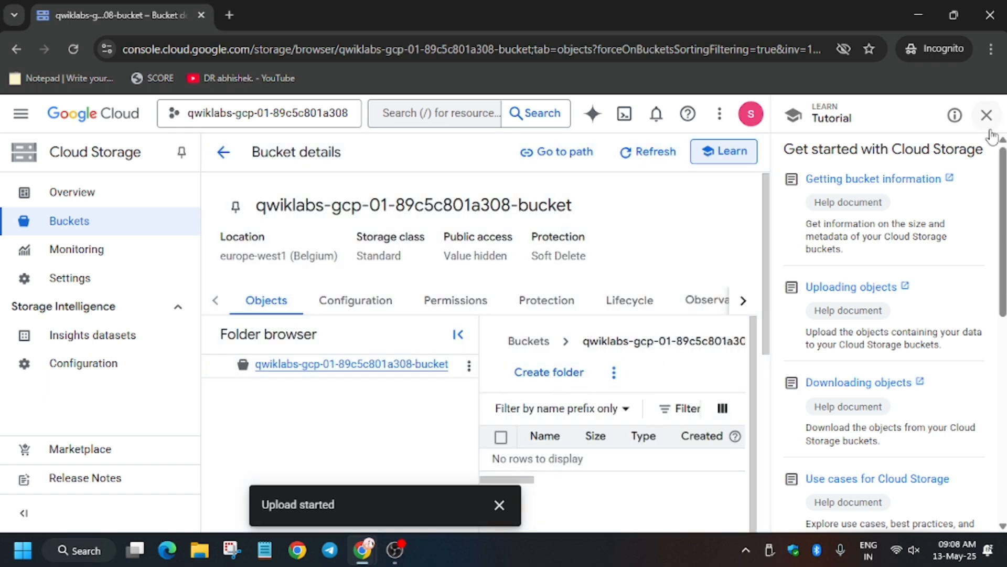
{"action": "left_click", "coordinate": [988, 115]}
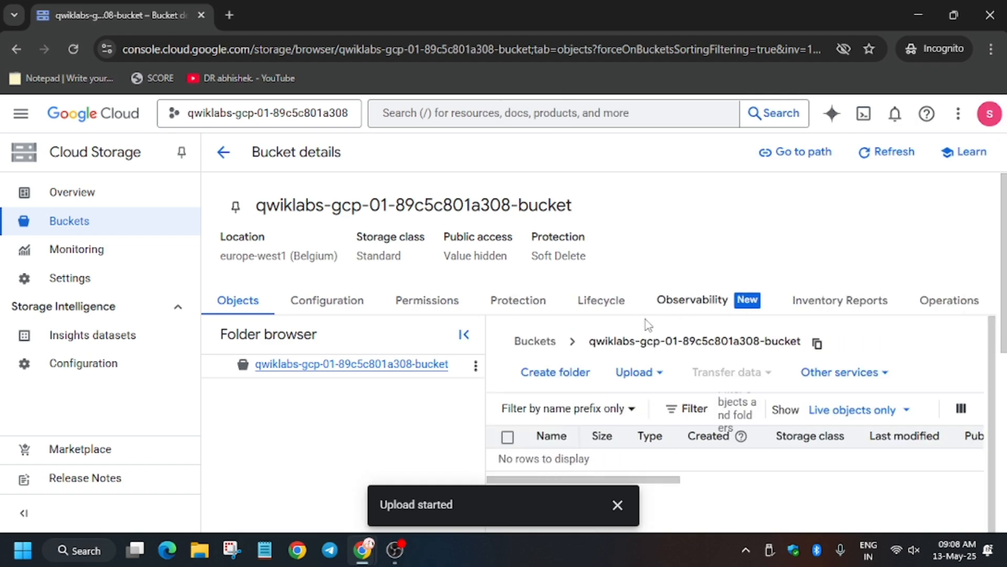
{"action": "left_click", "coordinate": [634, 371]}
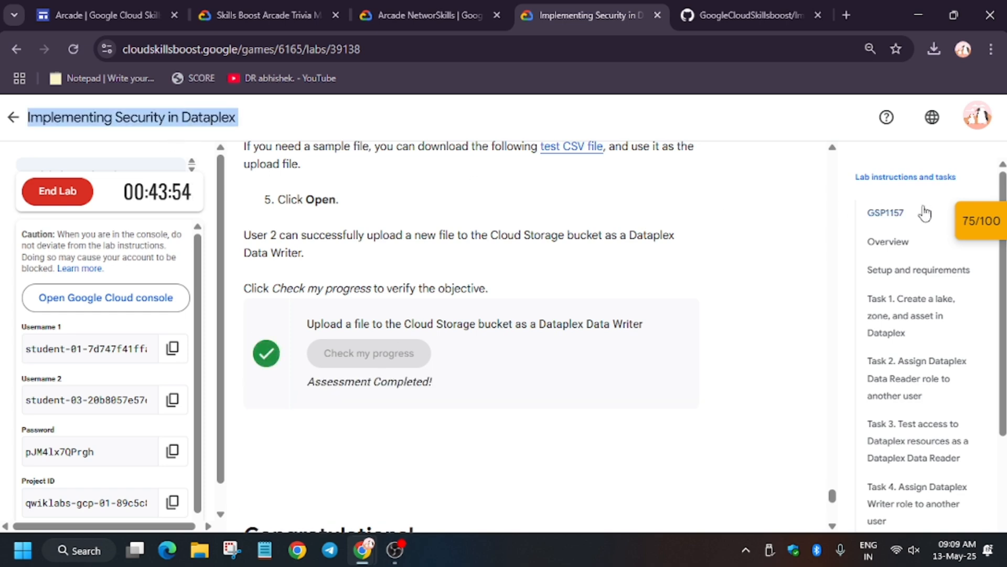
{"action": "left_click", "coordinate": [979, 220]}
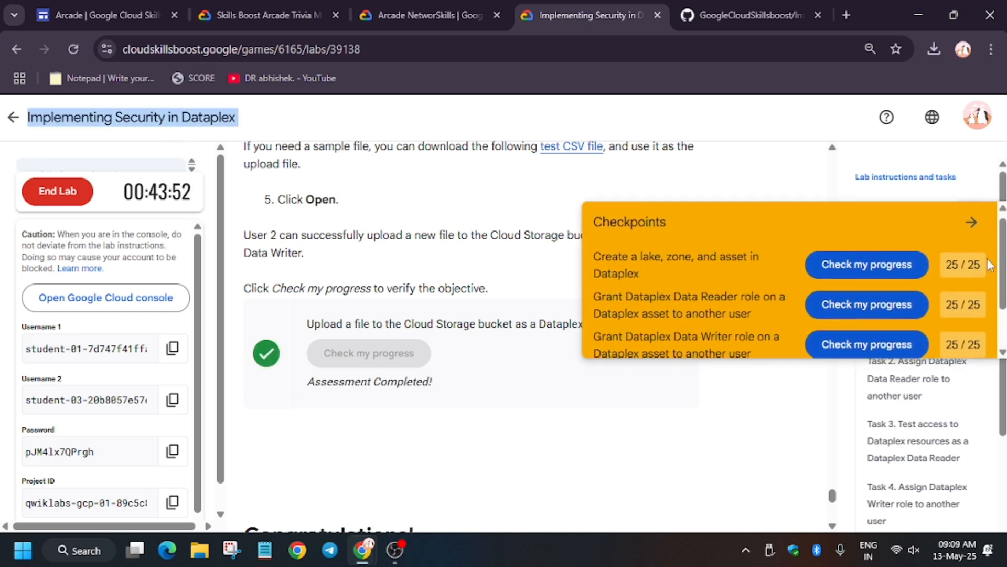